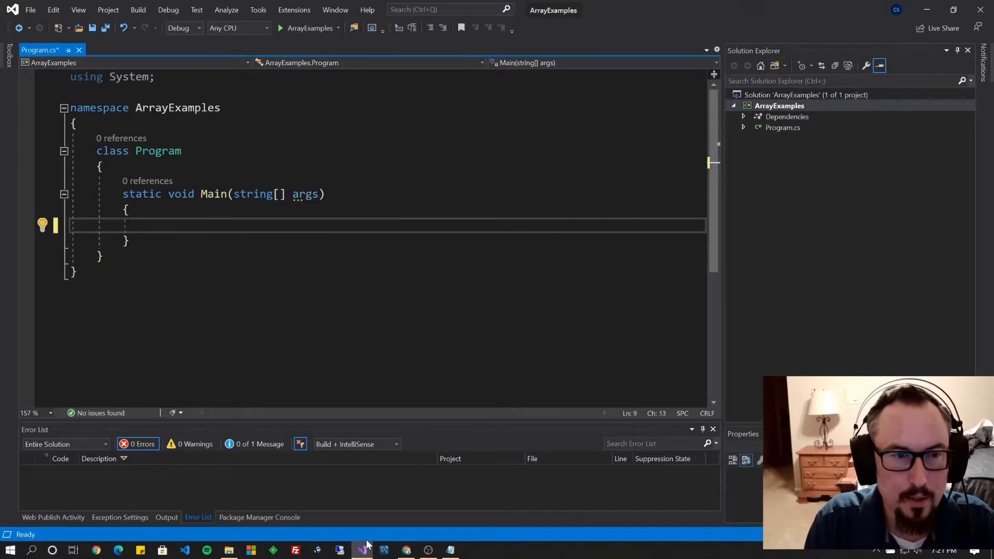
# - Declare myInt, then change it to int[] myInt = new int[5];
pyautogui.write('int m')
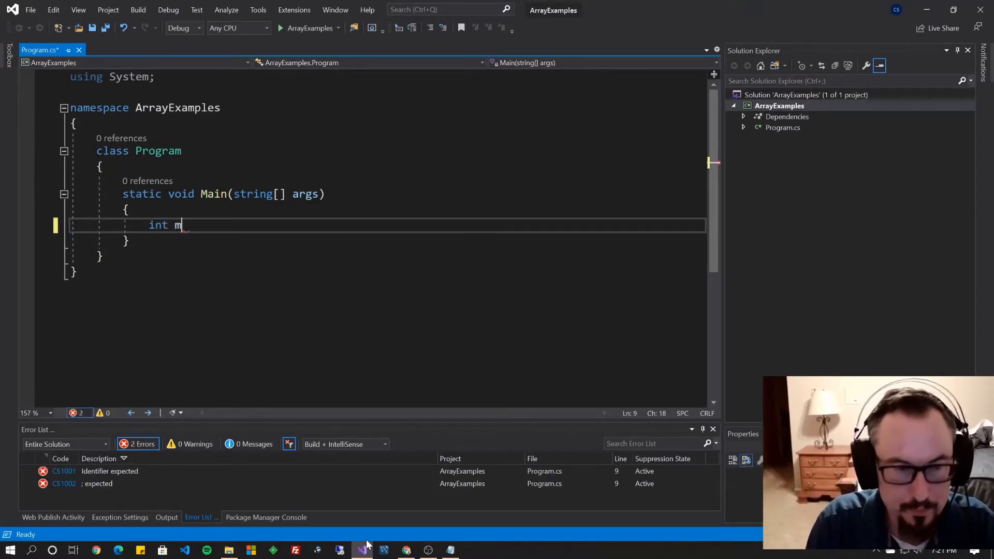
pyautogui.write('yInt = 5;')
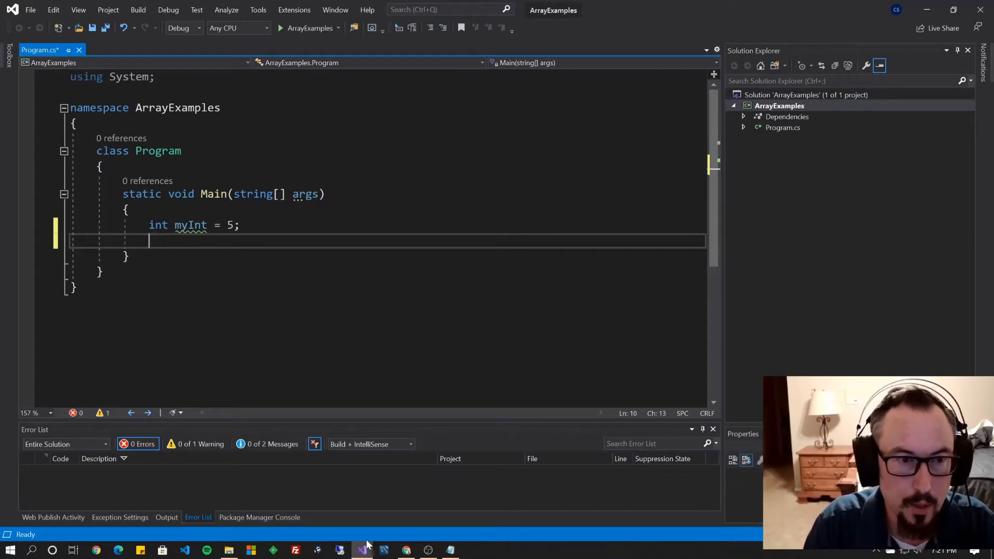
pyautogui.doubleClick(157, 225)
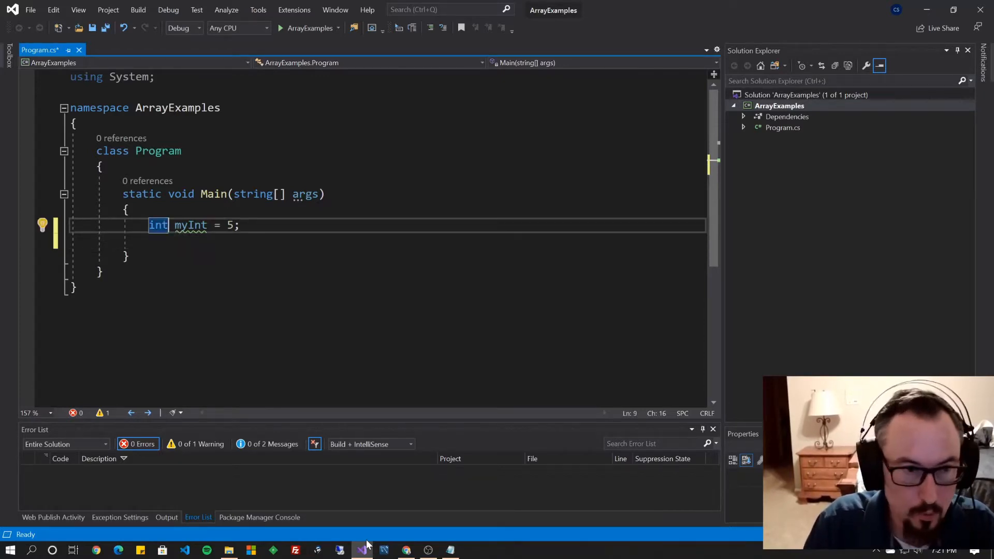
pyautogui.write('[]')
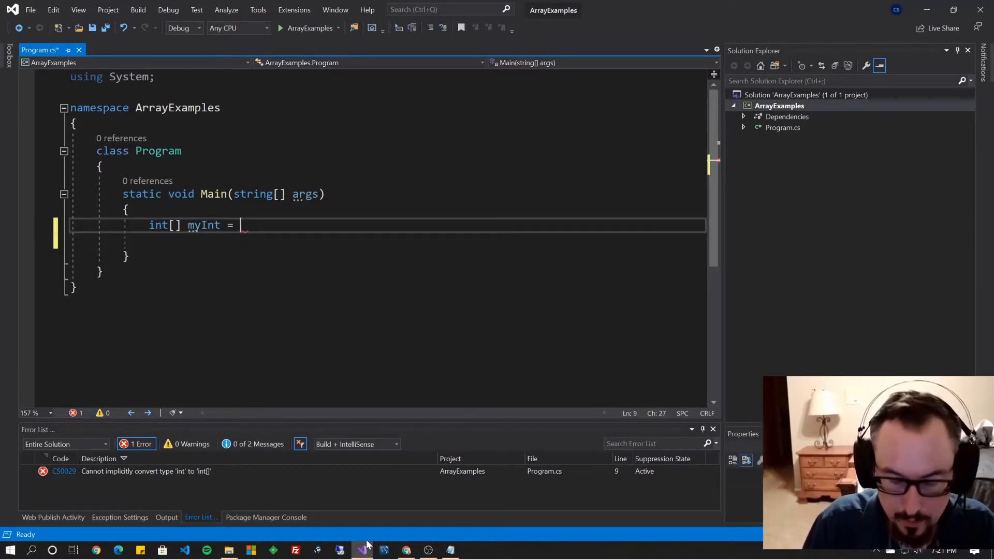
pyautogui.write('n')
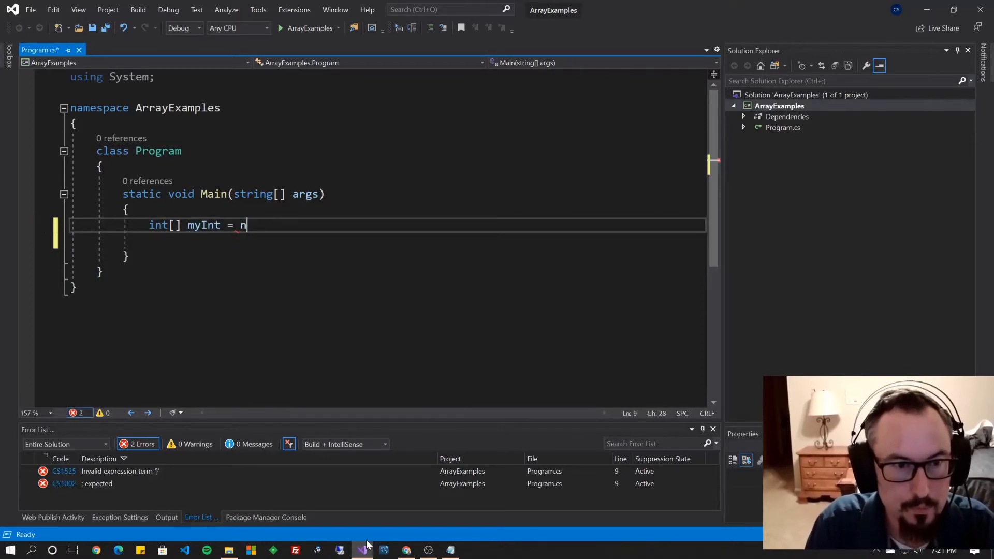
pyautogui.write('ew int[]')
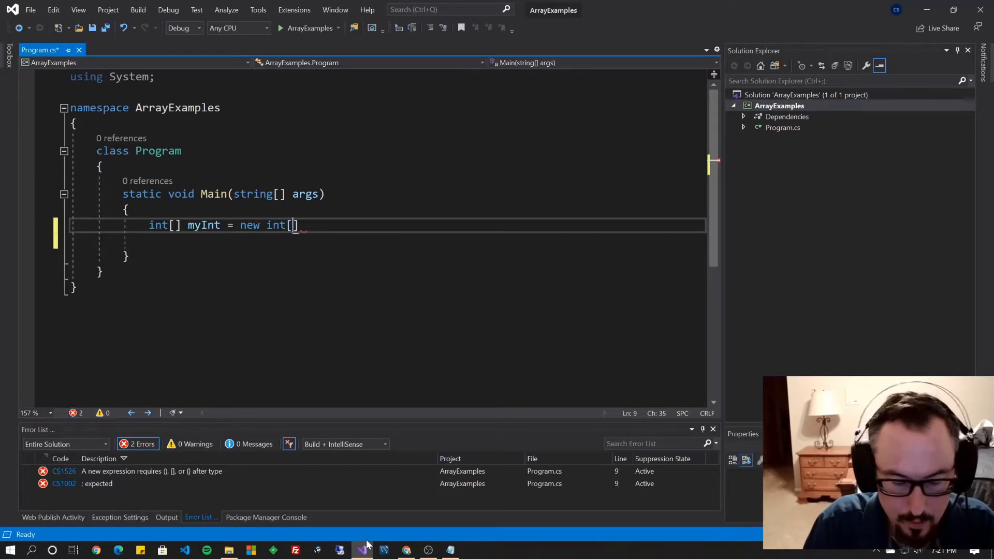
pyautogui.write('5];')
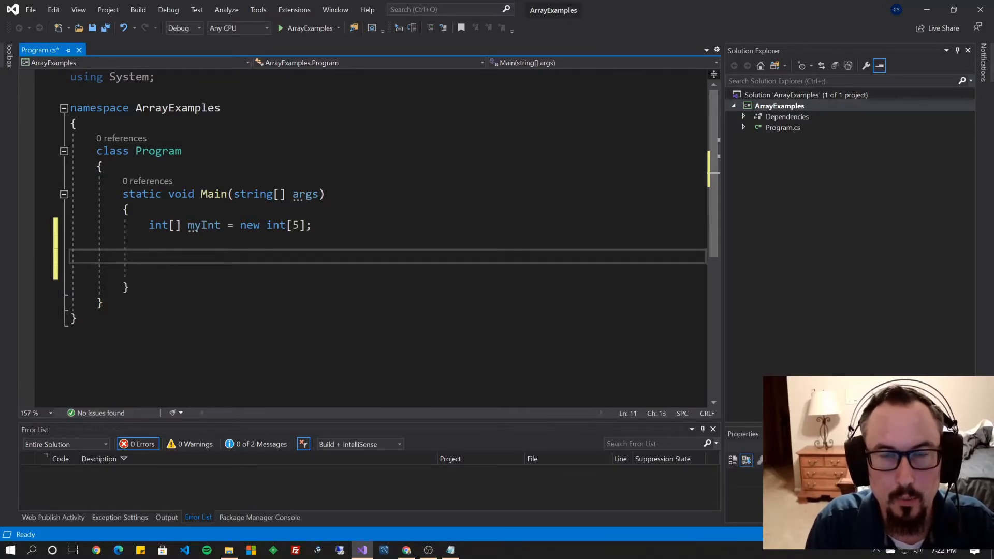
# - Write int[,] myMultiDArray = new int[5, 5]; on a new line with IntelliSense
pyautogui.write('int')
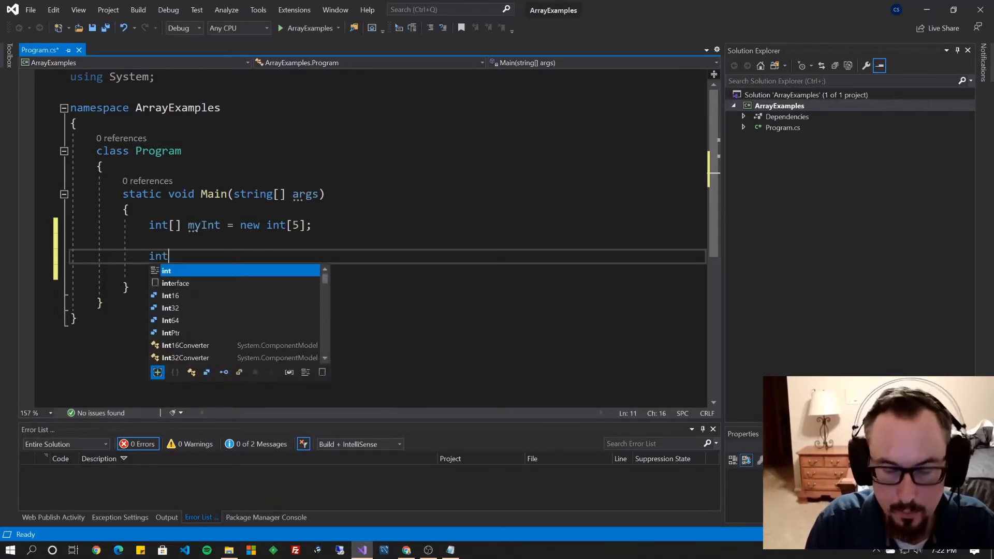
pyautogui.write('[]')
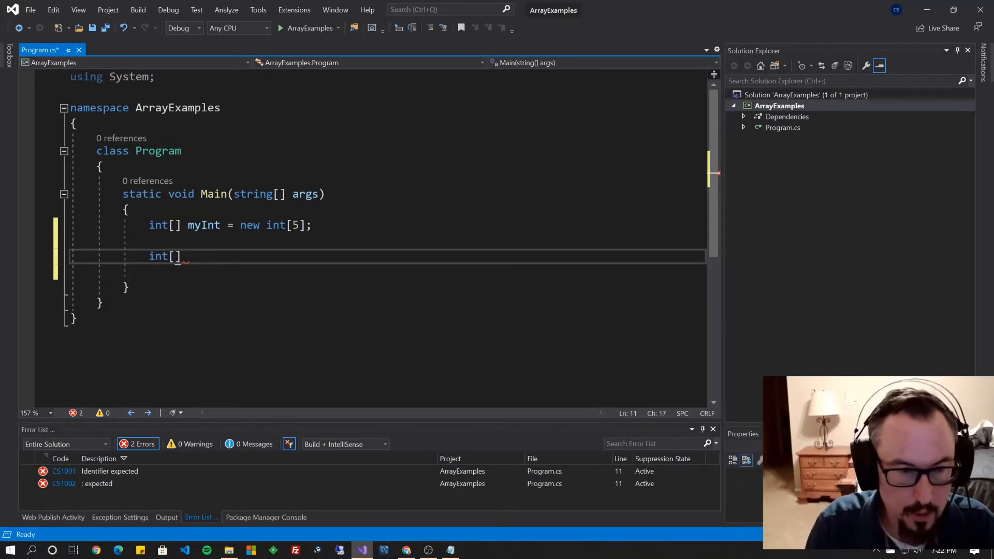
pyautogui.write(',')
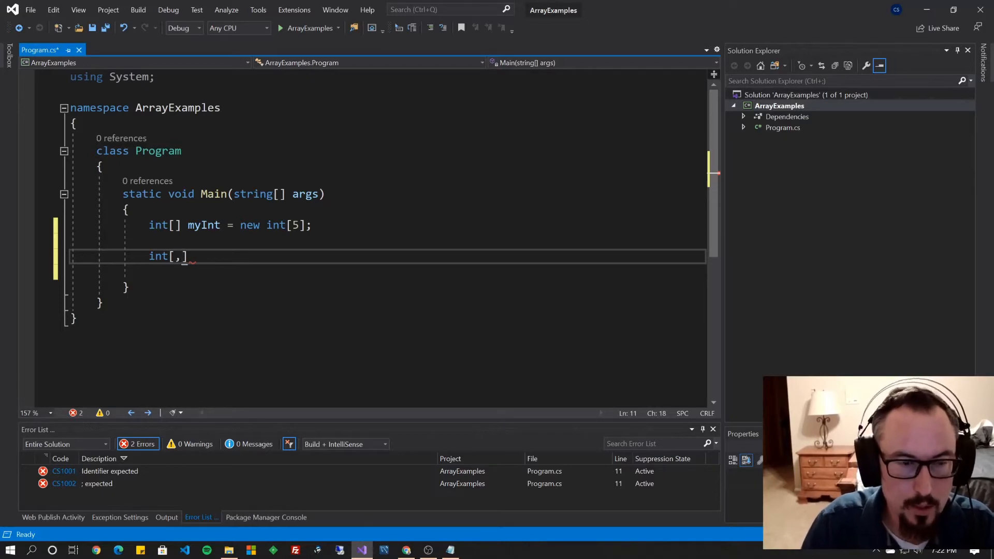
pyautogui.press('Right')
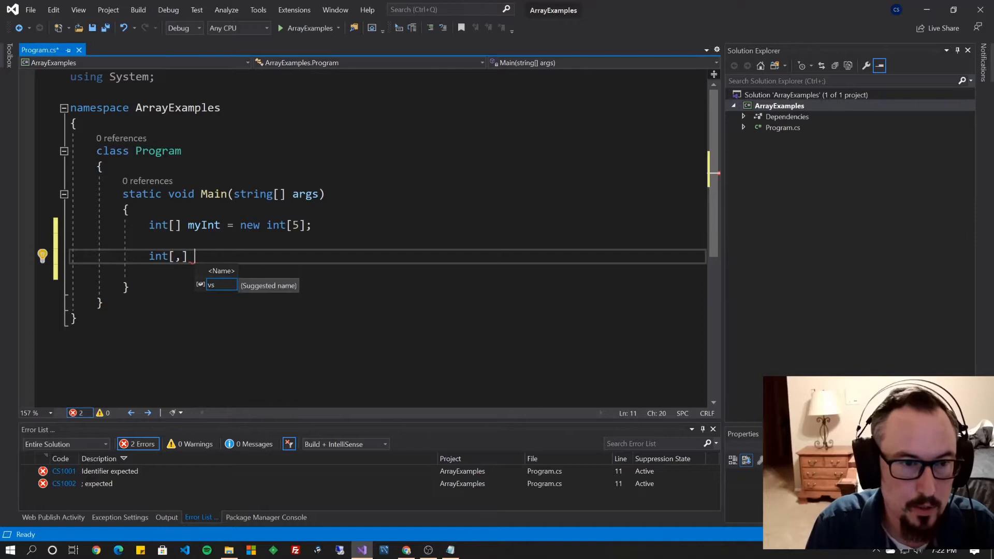
pyautogui.write('myMulti')
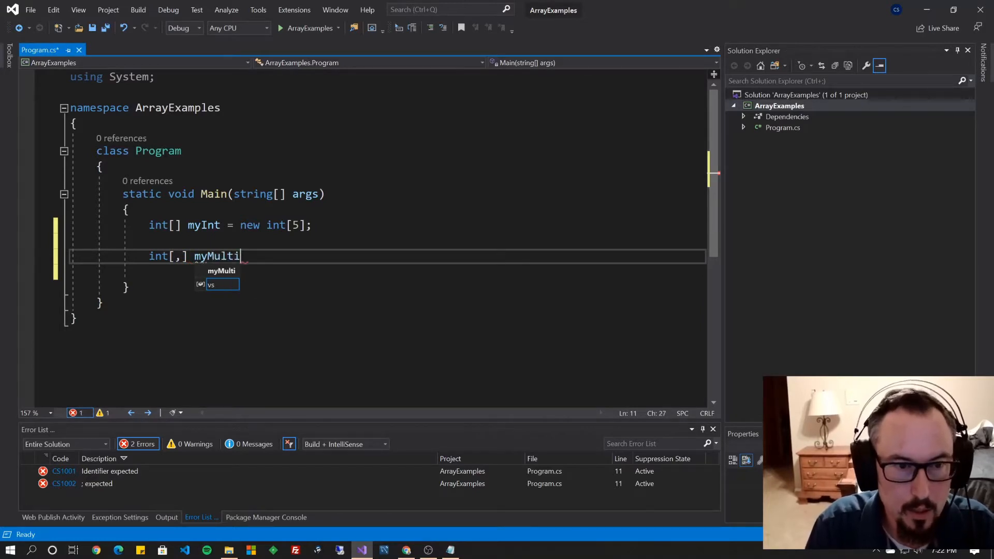
pyautogui.write('DArray = new')
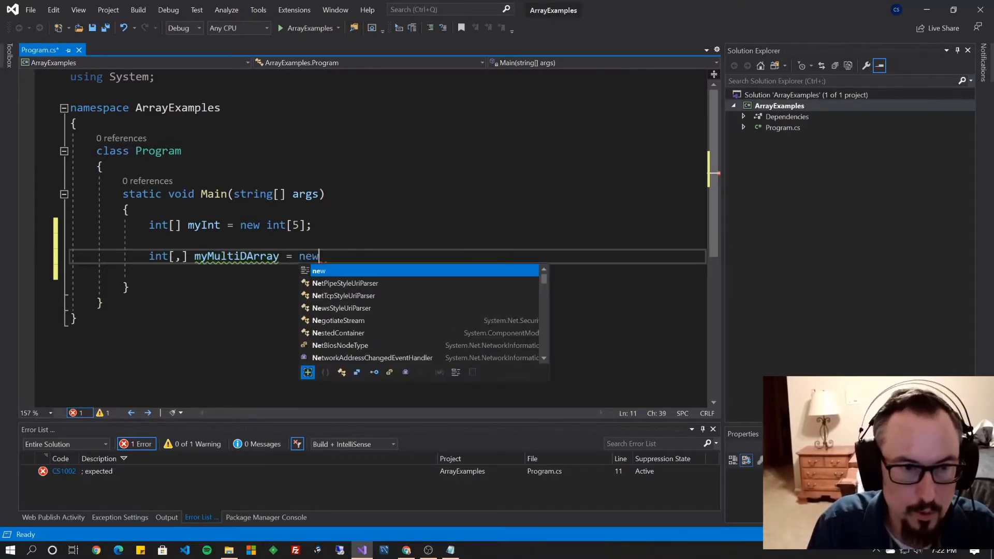
pyautogui.write('int')
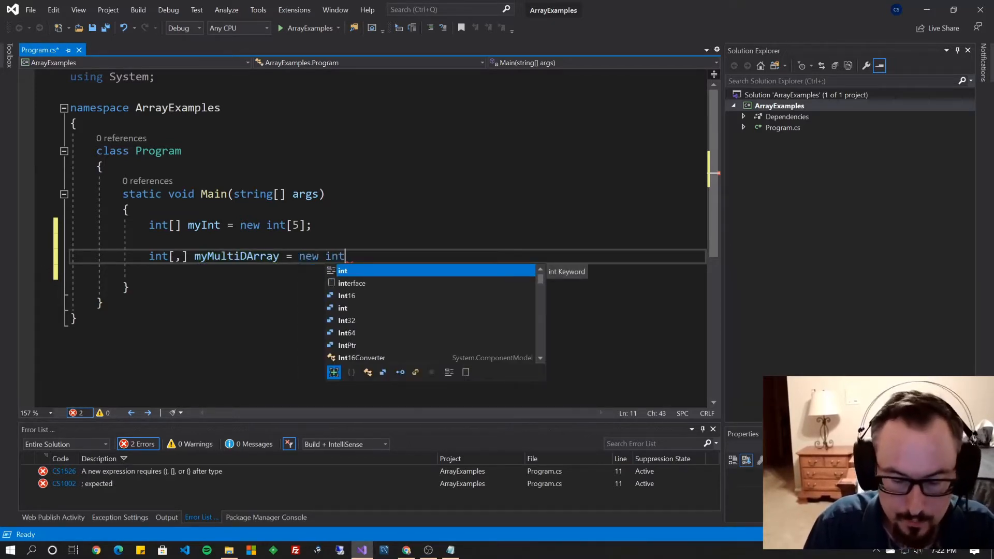
pyautogui.write('[5')
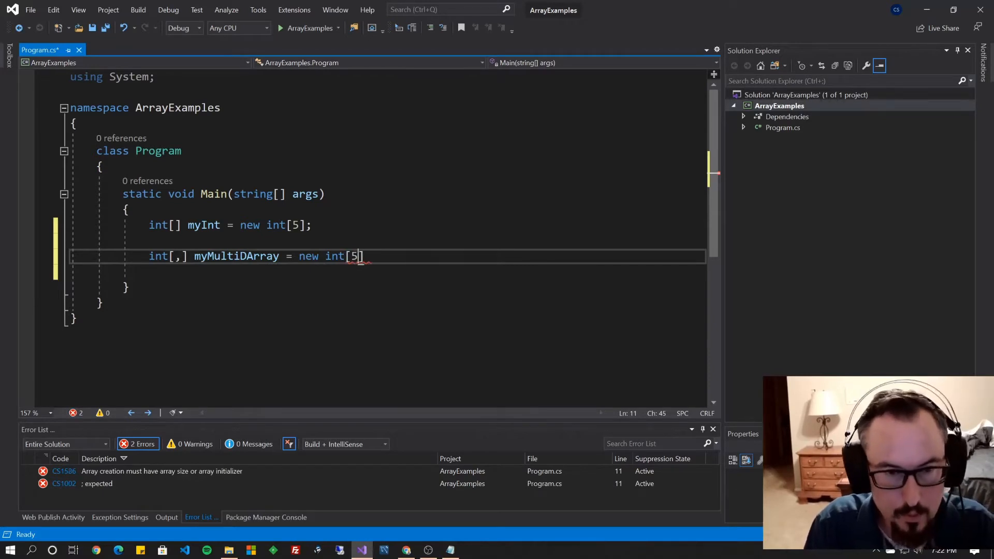
pyautogui.write(',5')
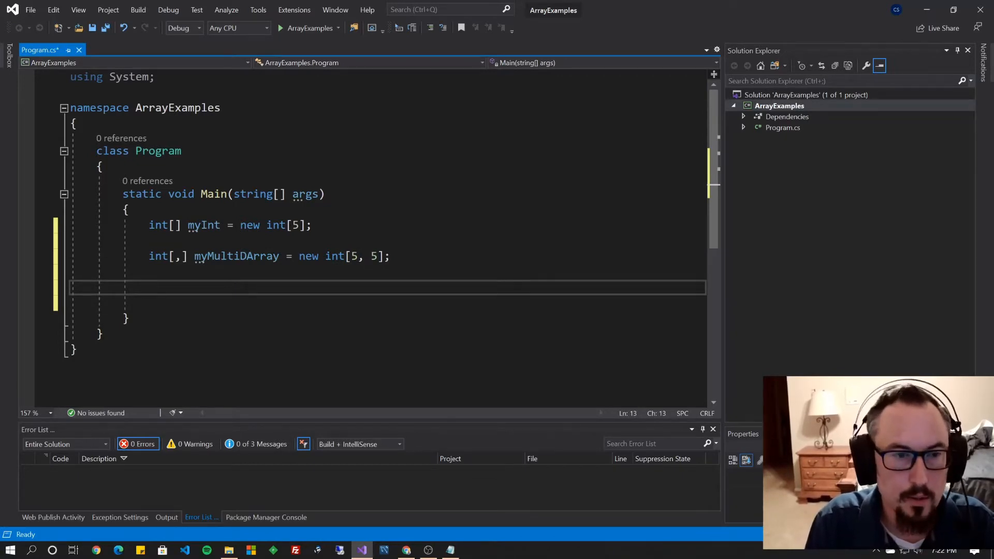
# - Write int[][] myJaggedArray = new int[5][]; and remove the inner size
pyautogui.write('int[]')
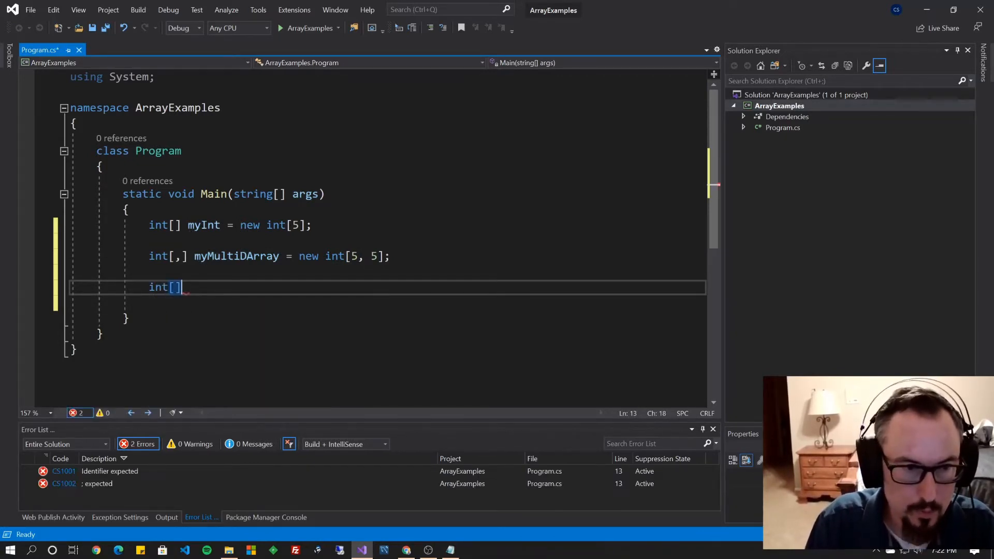
pyautogui.write('[]')
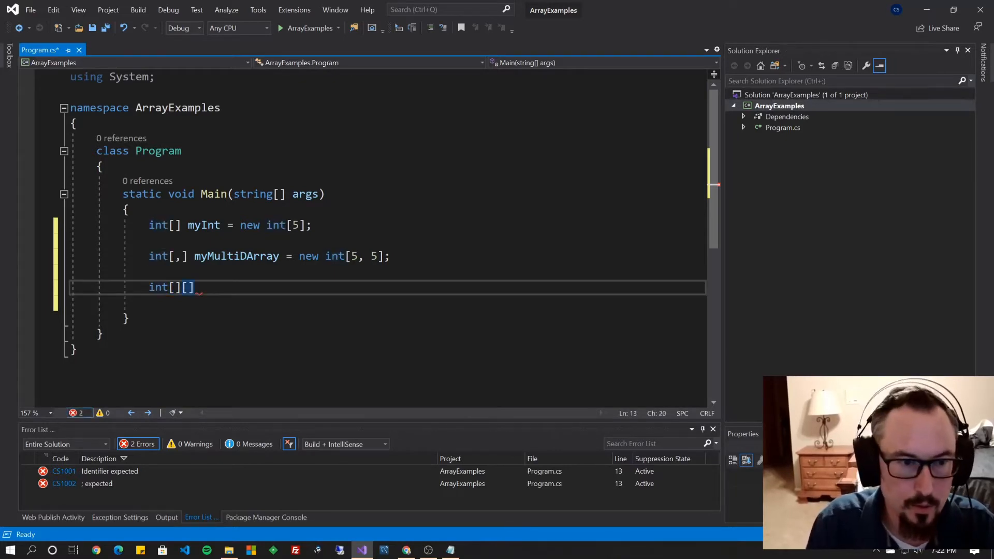
pyautogui.write('my')
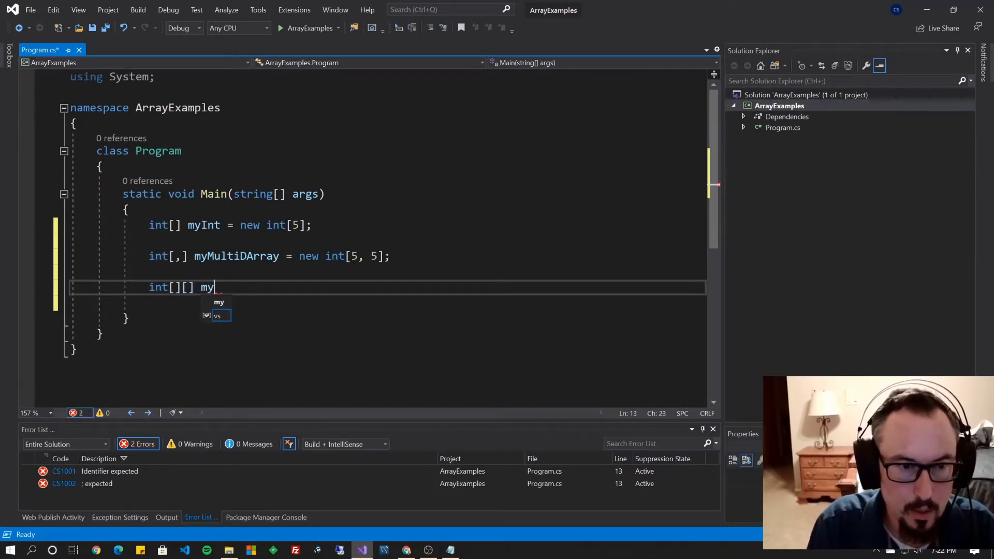
pyautogui.write('JaggedArray')
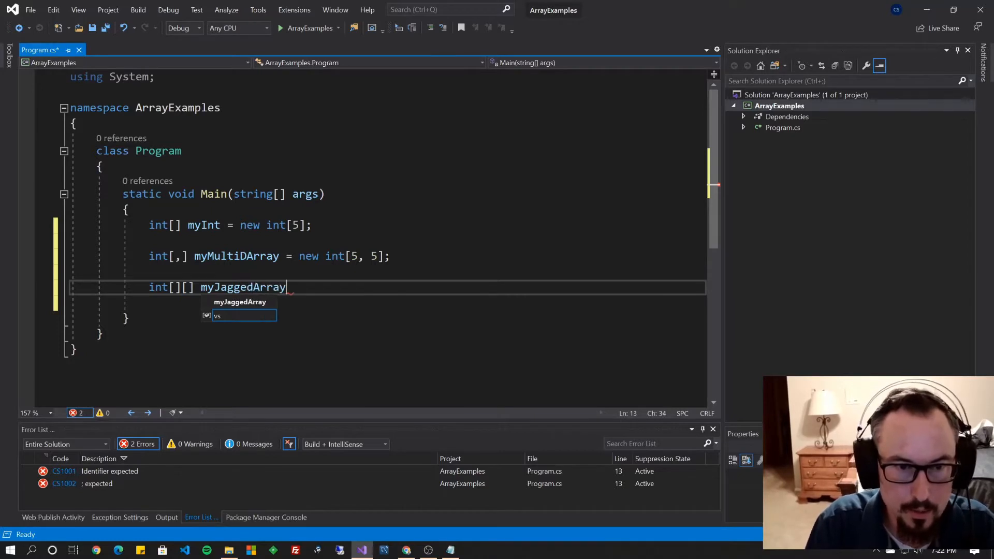
pyautogui.write('= new')
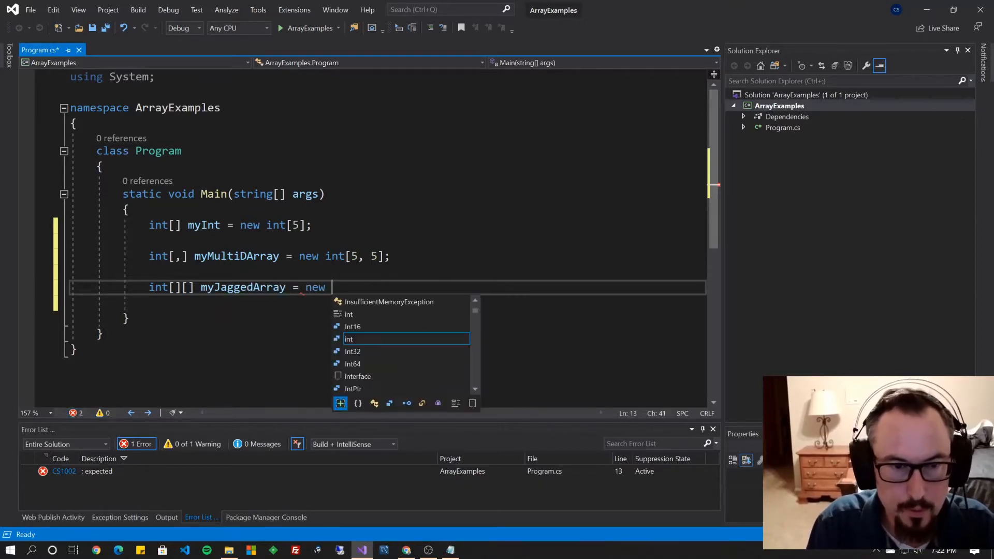
pyautogui.write('int[]')
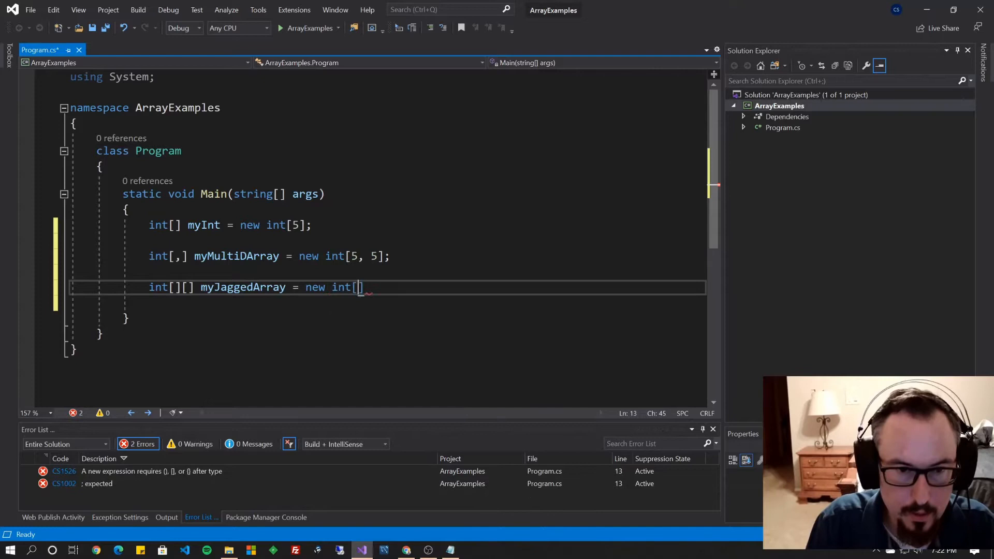
pyautogui.write('5')
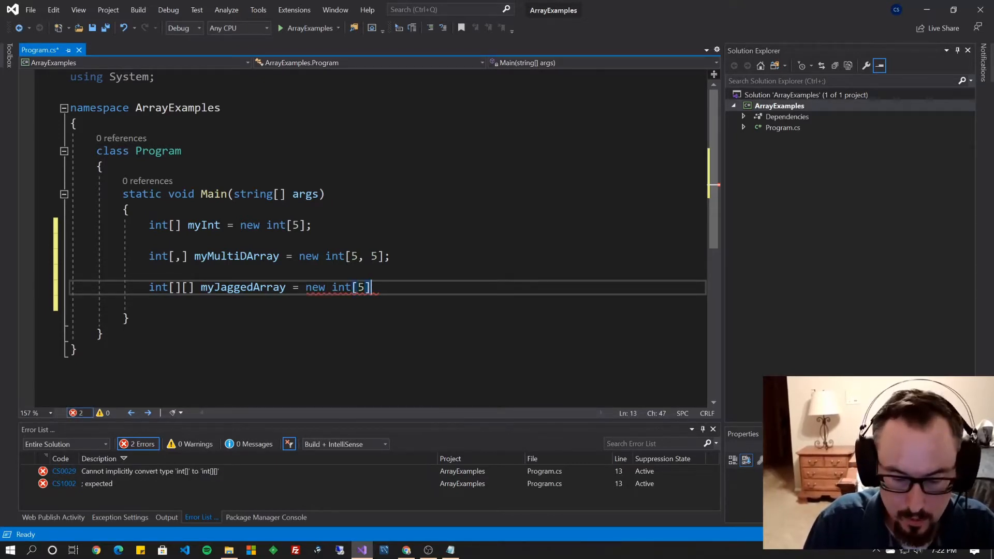
pyautogui.write('[];')
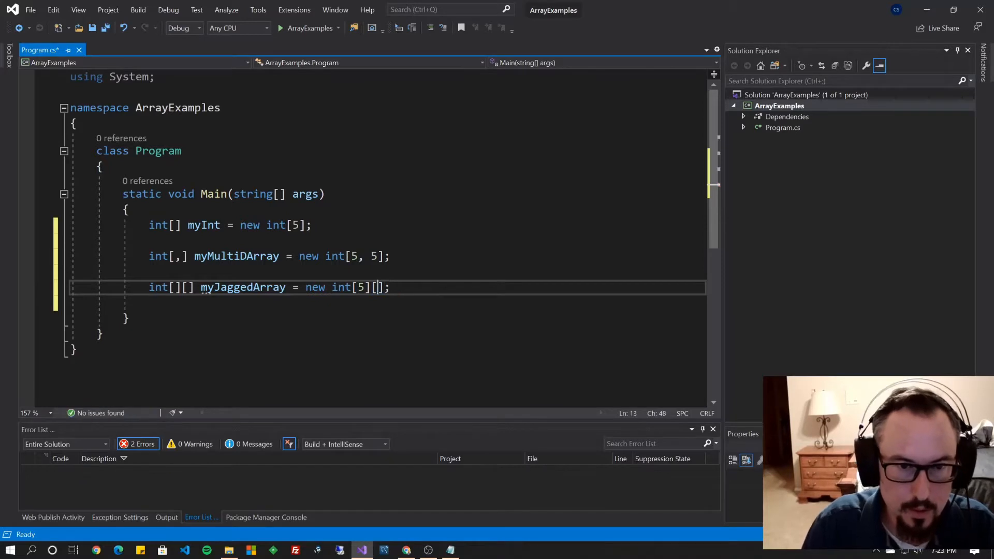
pyautogui.write('5')
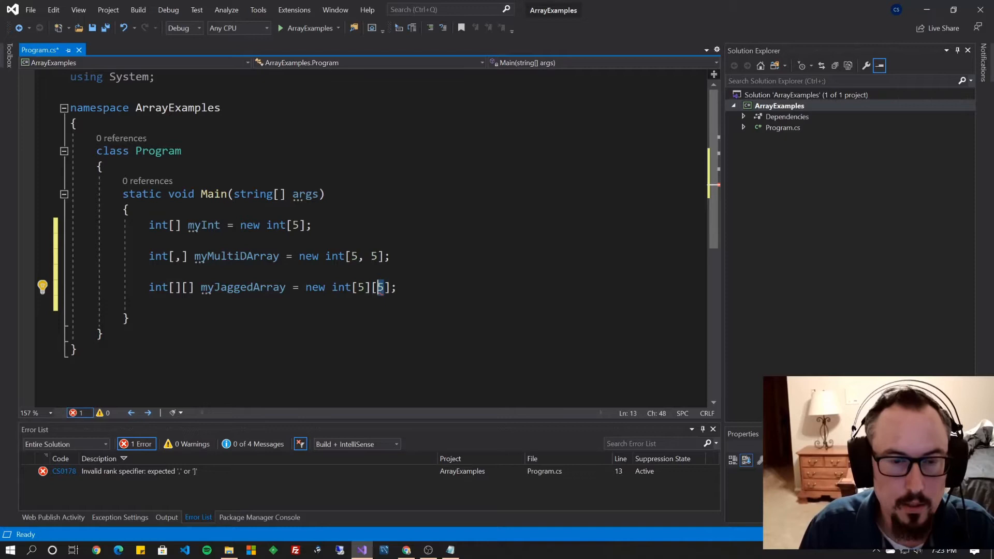
pyautogui.press('Backspace')
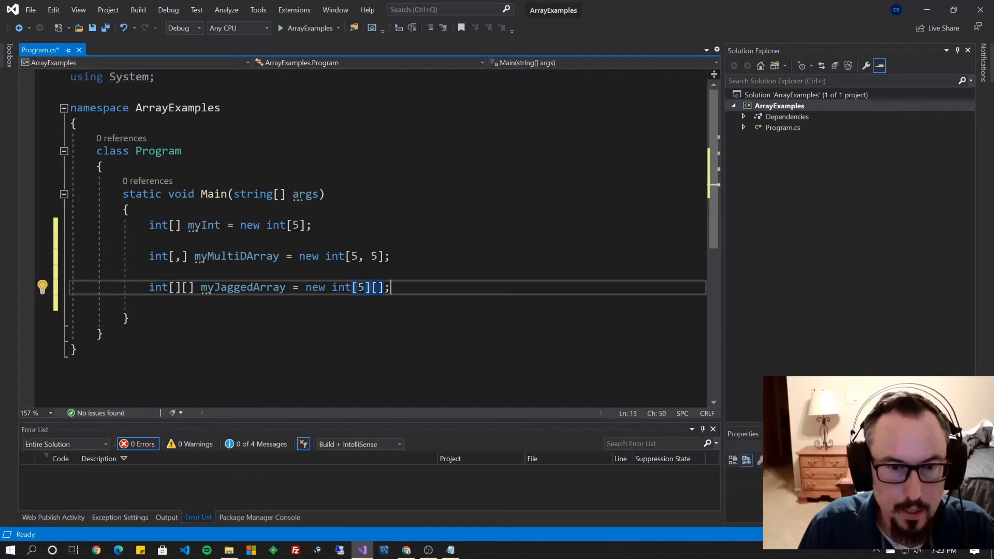
pyautogui.doubleClick(359, 288)
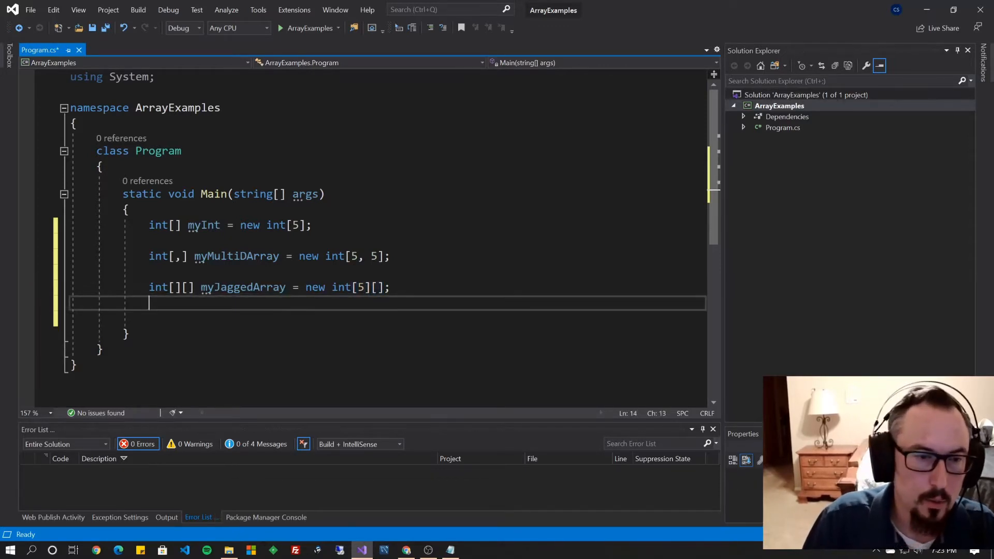
# - Allocate the first inner array with myJaggedArray[0] = new int[3];
pyautogui.write('my')
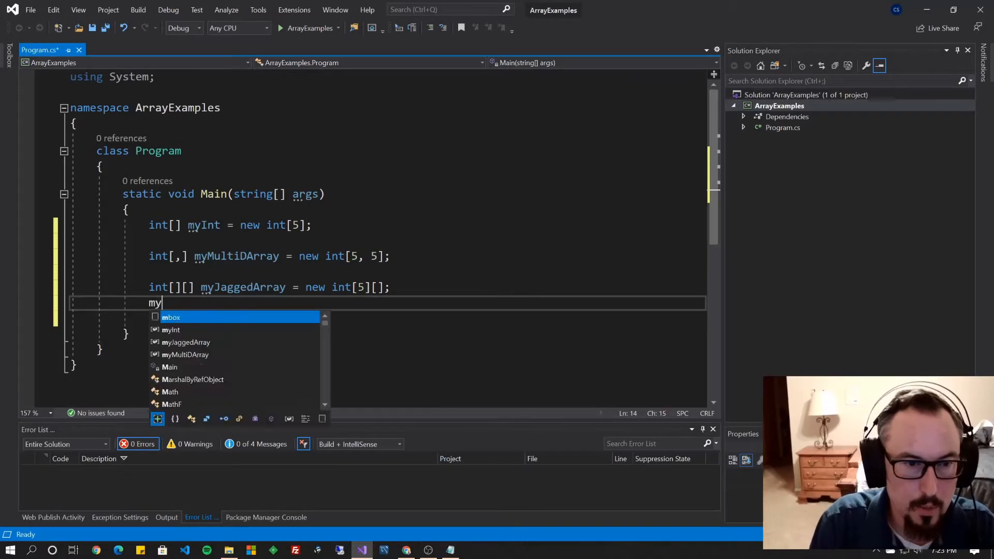
pyautogui.write('JaggedArray[]')
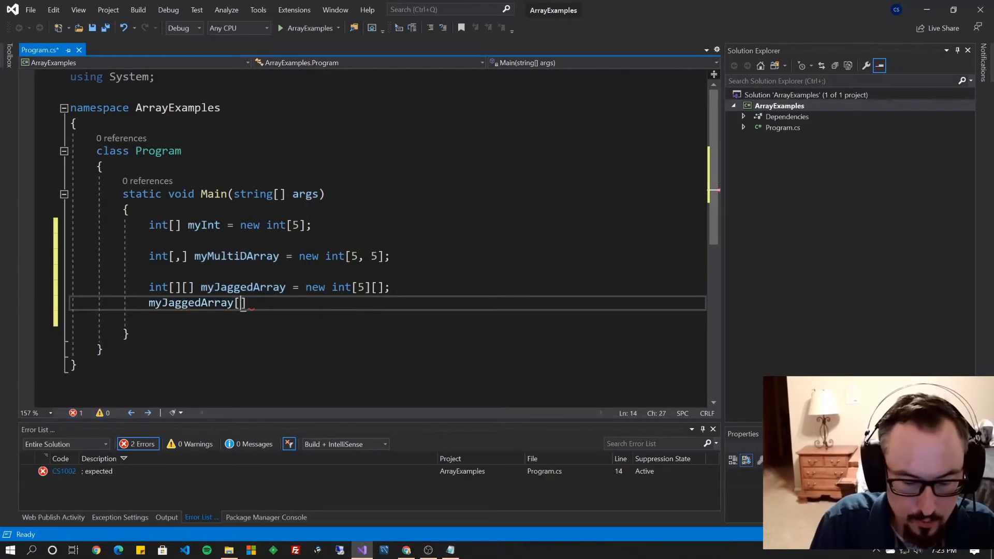
pyautogui.write('0')
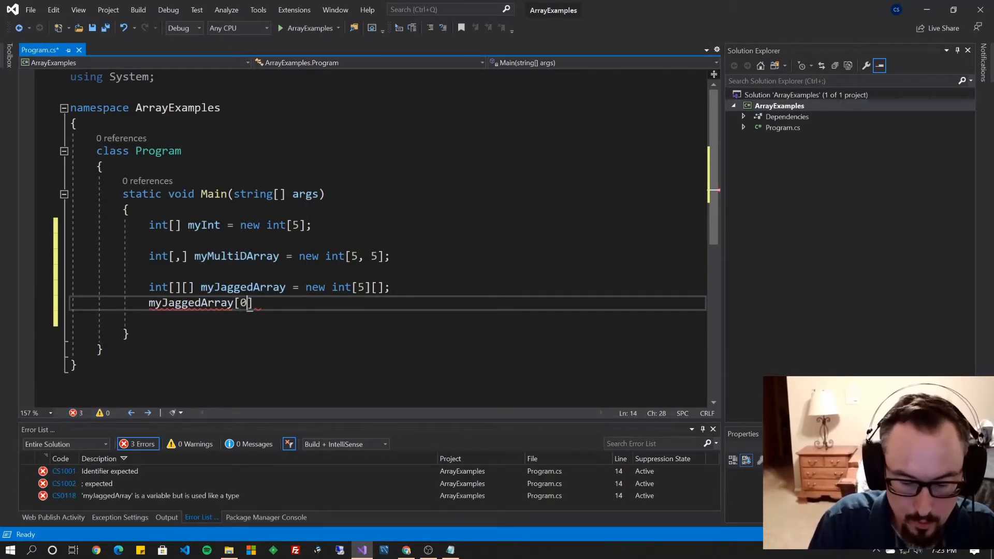
pyautogui.write('=')
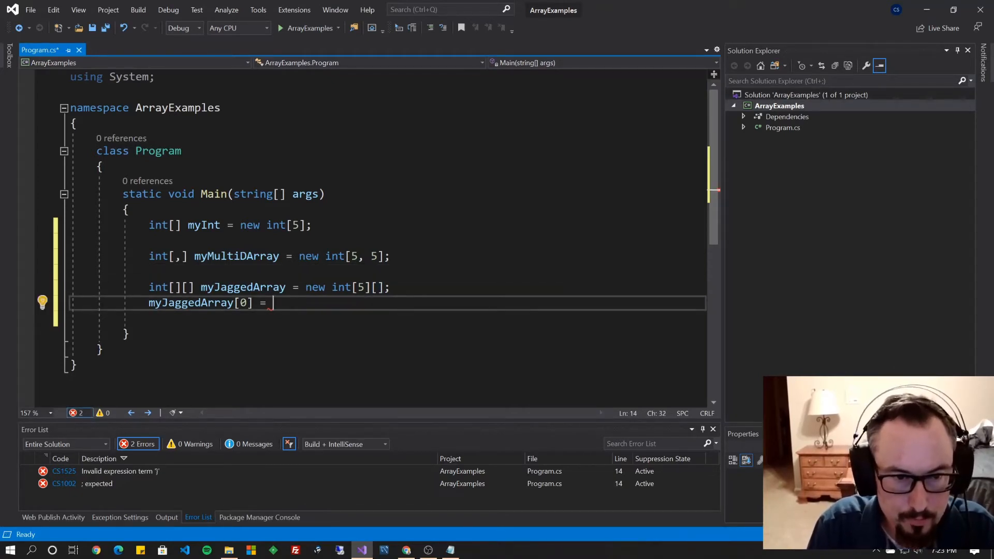
pyautogui.write('n')
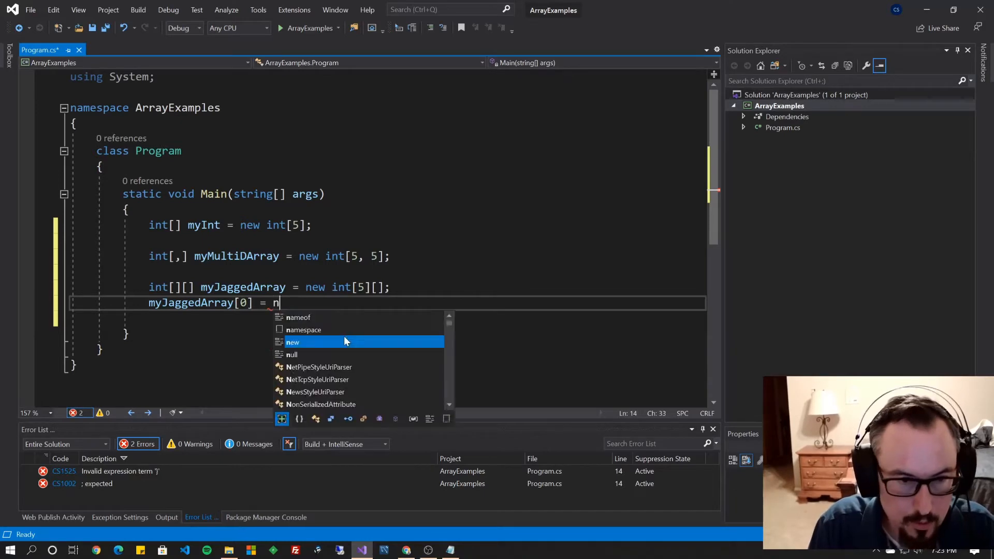
pyautogui.write('ew int[]')
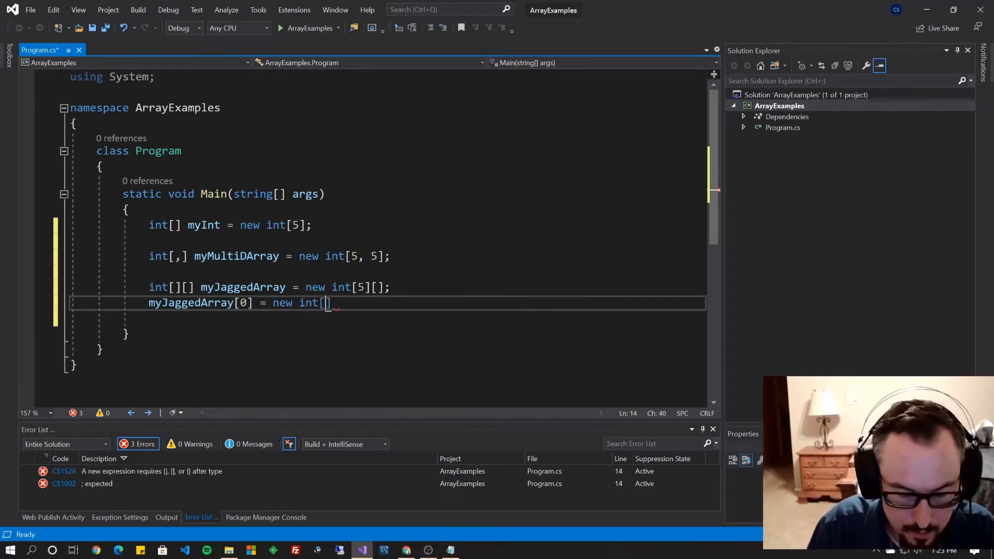
pyautogui.write('3')
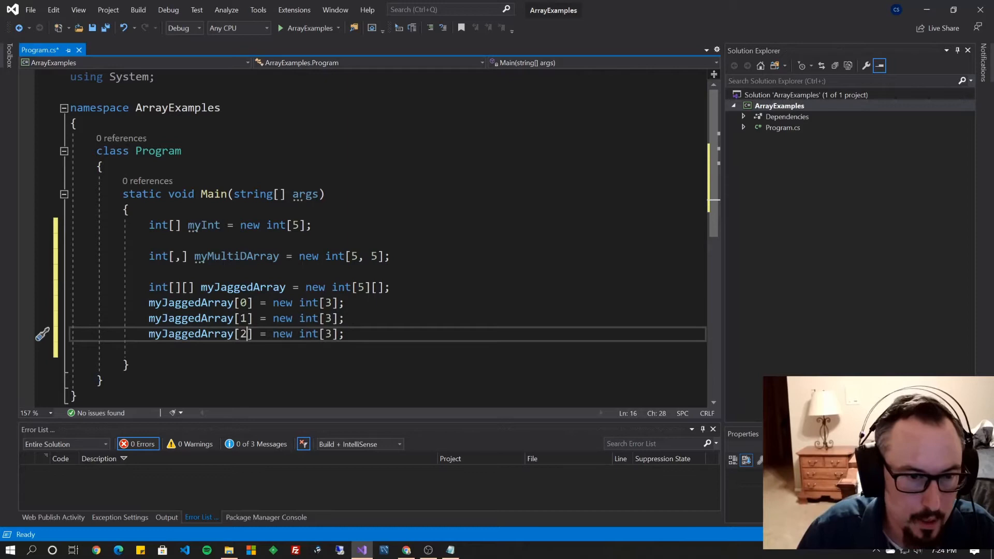
# - Set the second inner array's length to 5 and add myJaggedArray[1][4] = 123;
pyautogui.click(330, 319)
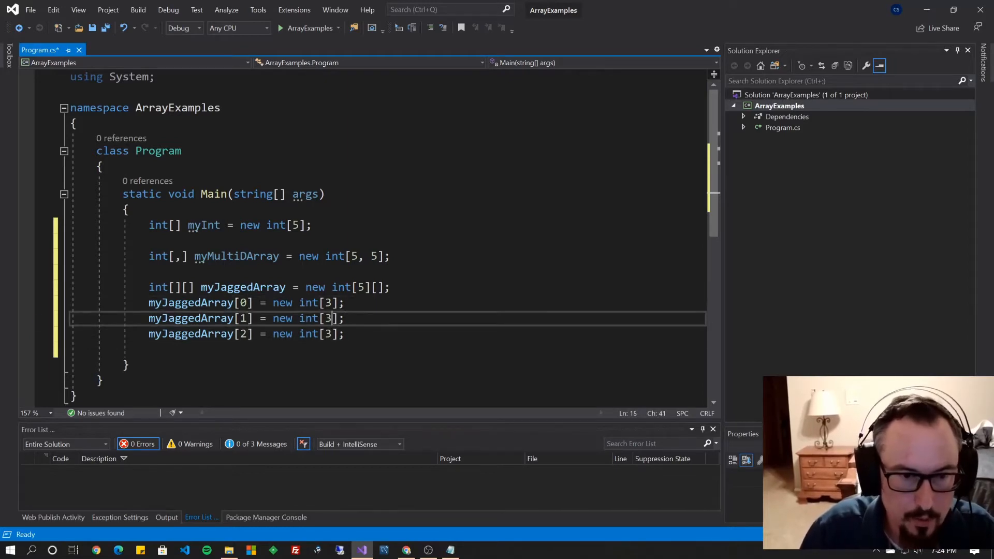
pyautogui.write('5')
pyautogui.click(246, 334)
pyautogui.write('1')
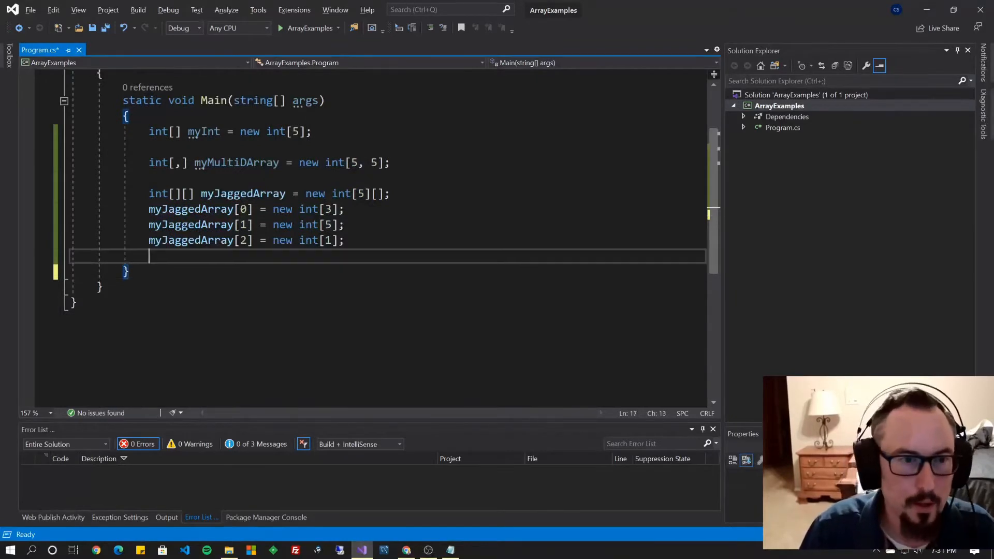
pyautogui.write('myJaggedArray[1][4] = 123;')
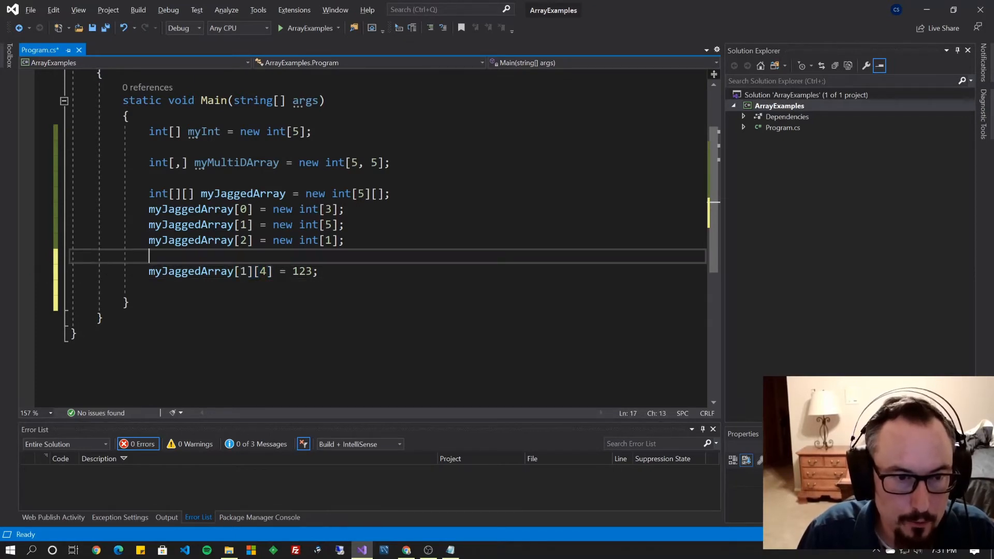
# - Walk through the [1][4] indexes and select the second inner array's size for replacement
pyautogui.doubleClick(241, 271)
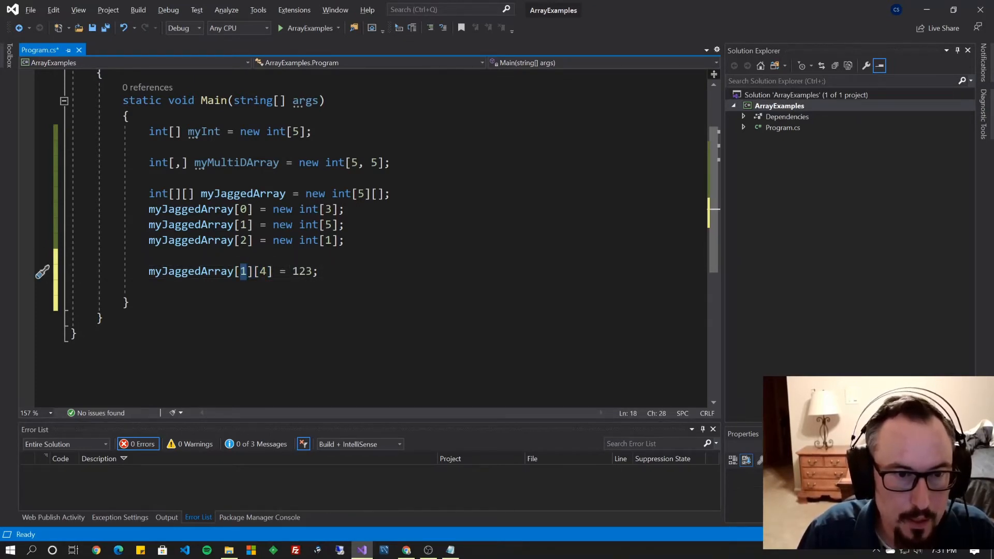
pyautogui.moveTo(243, 271)
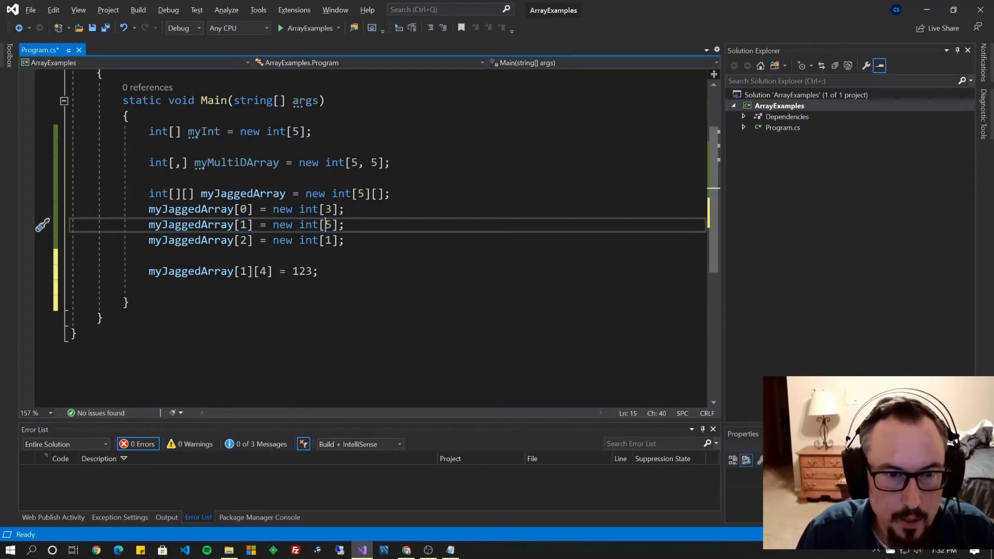
pyautogui.moveTo(308, 224)
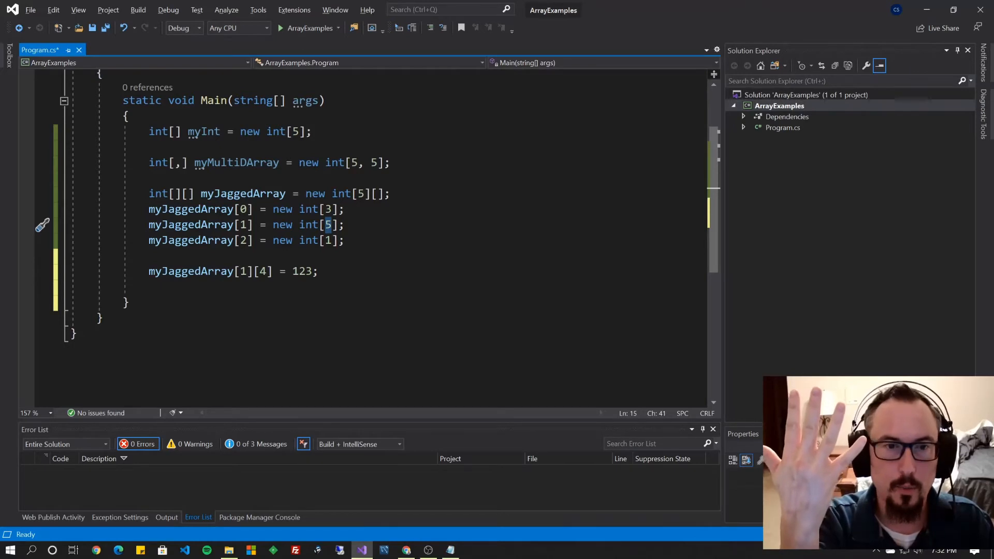
pyautogui.click(266, 271)
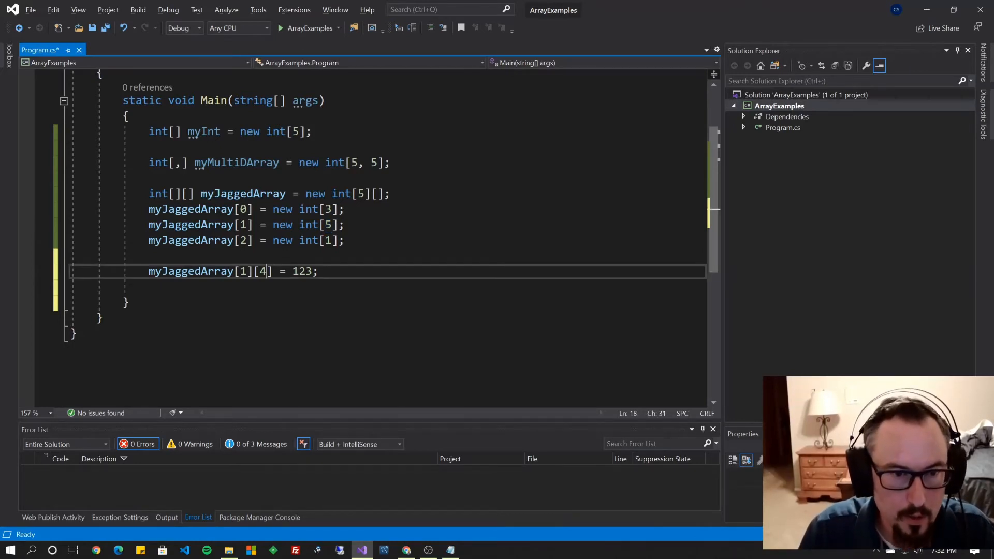
pyautogui.write('5')
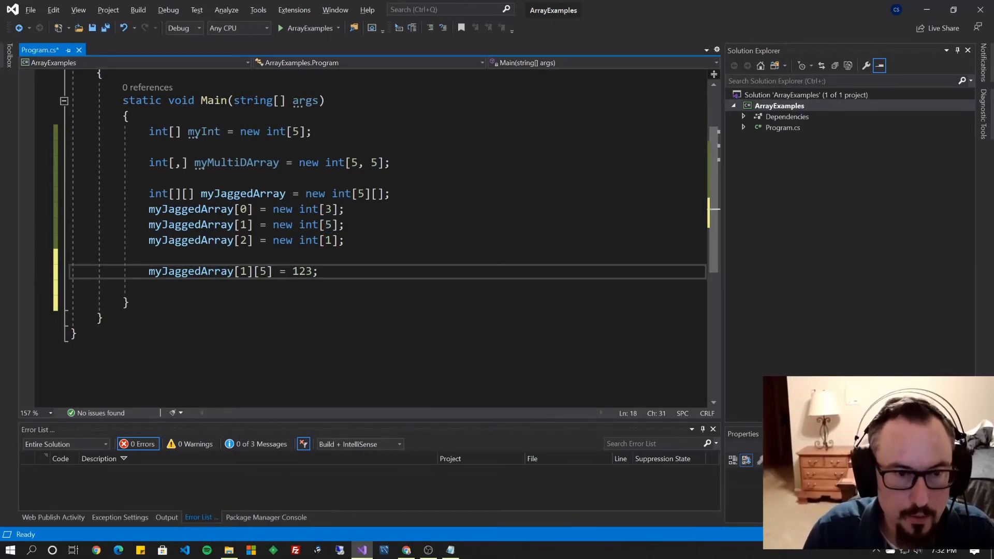
pyautogui.write('4')
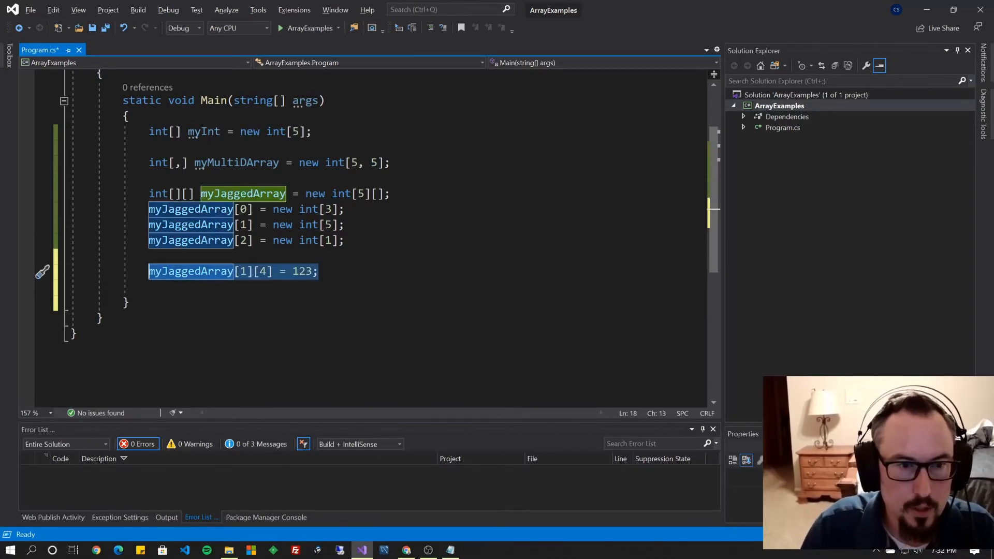
pyautogui.click(317, 272)
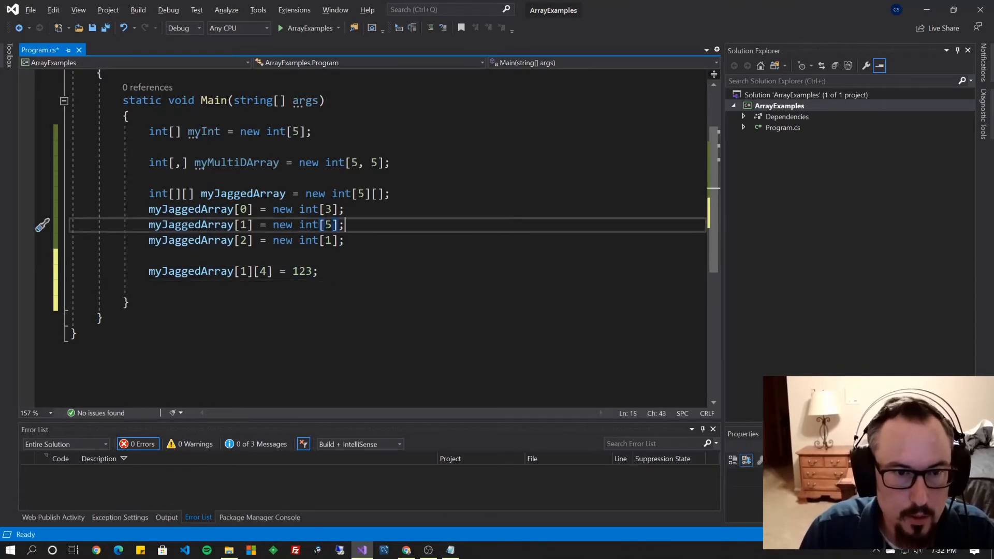
pyautogui.moveTo(344, 225); pyautogui.dragTo(266, 224)
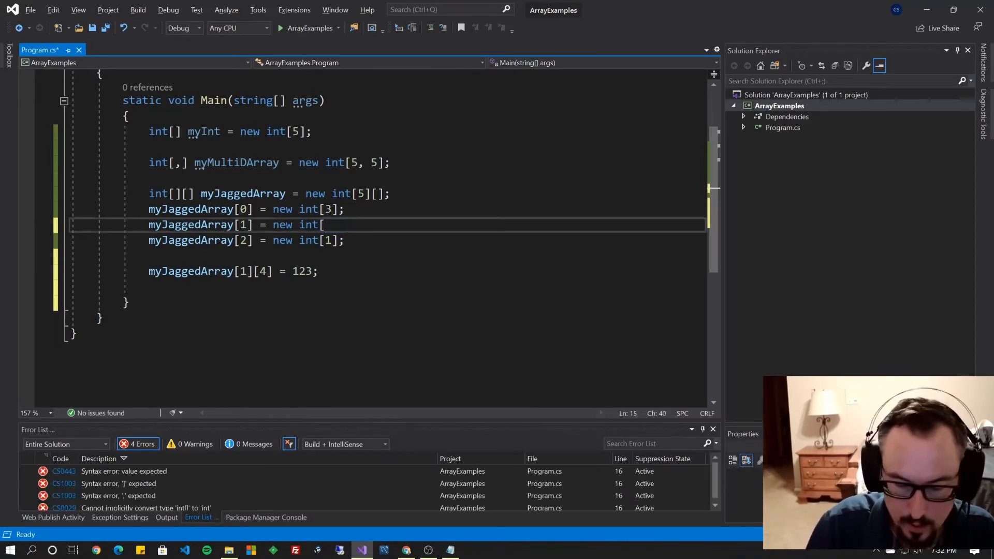
# - Replace the fixed length with the initializer ] { 1,2,3,4,5 };
pyautogui.write('] { }')
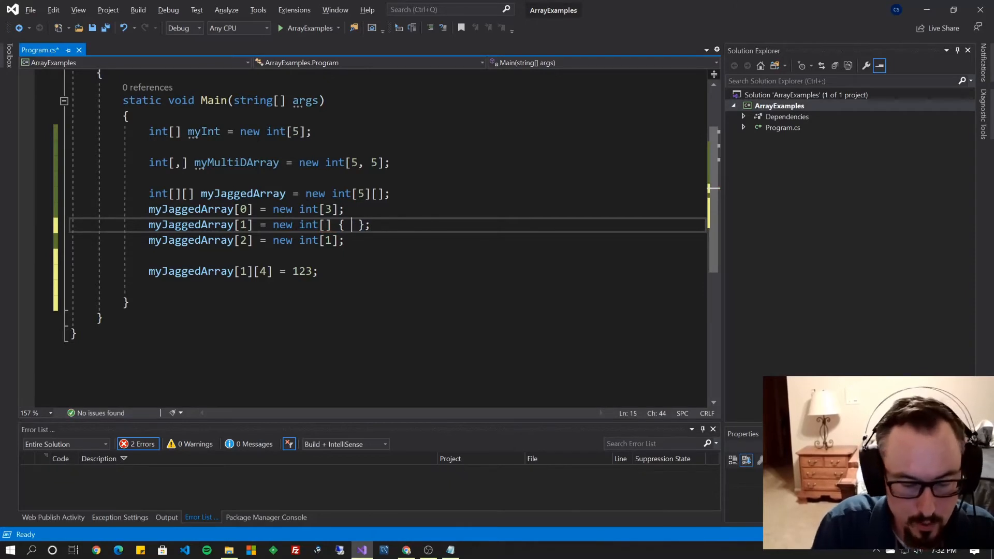
pyautogui.write('1,2,3,4,5')
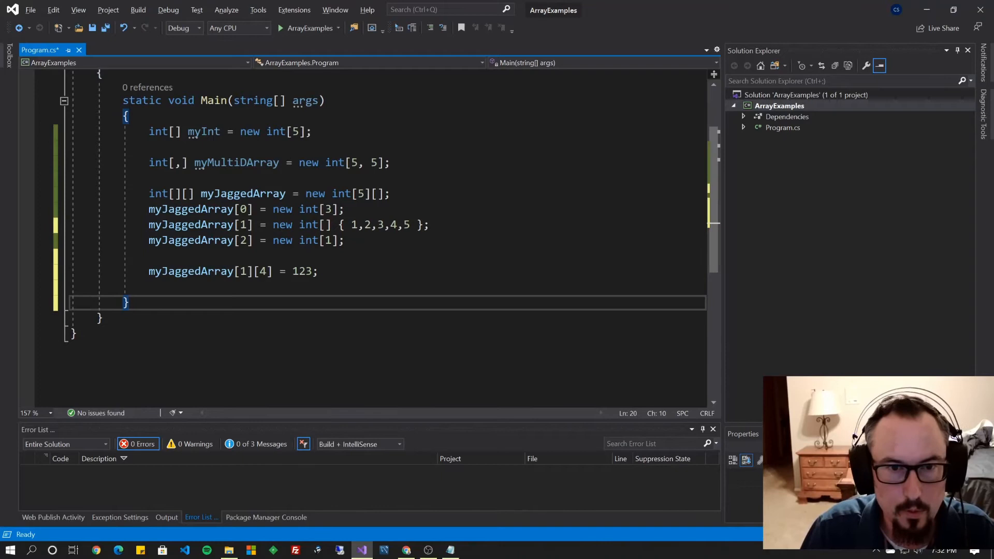
pyautogui.moveTo(353, 225); pyautogui.dragTo(410, 224)
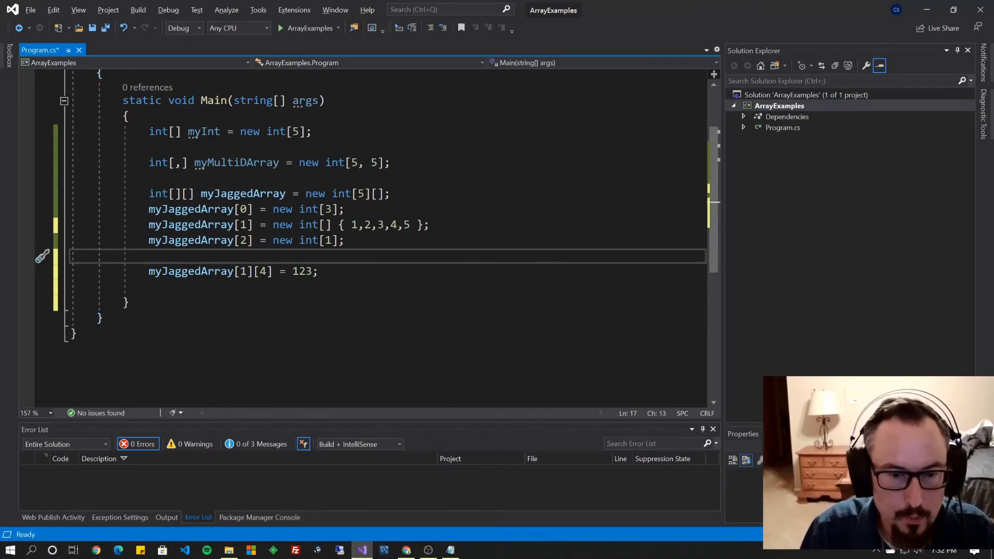
# - Launch Paint, sketch array cells with arrows to row rectangles, then clear the canvas
pyautogui.write('paint')
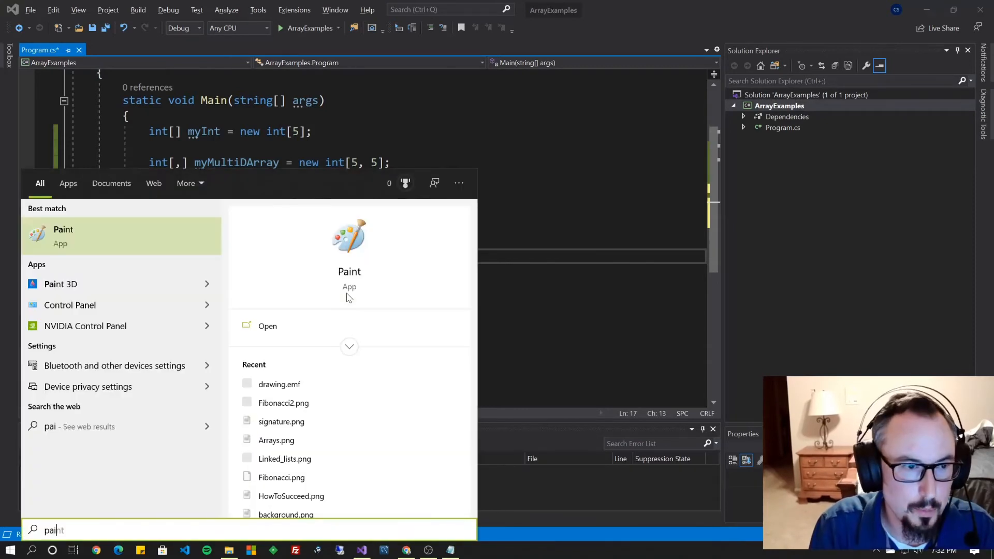
pyautogui.click(63, 235)
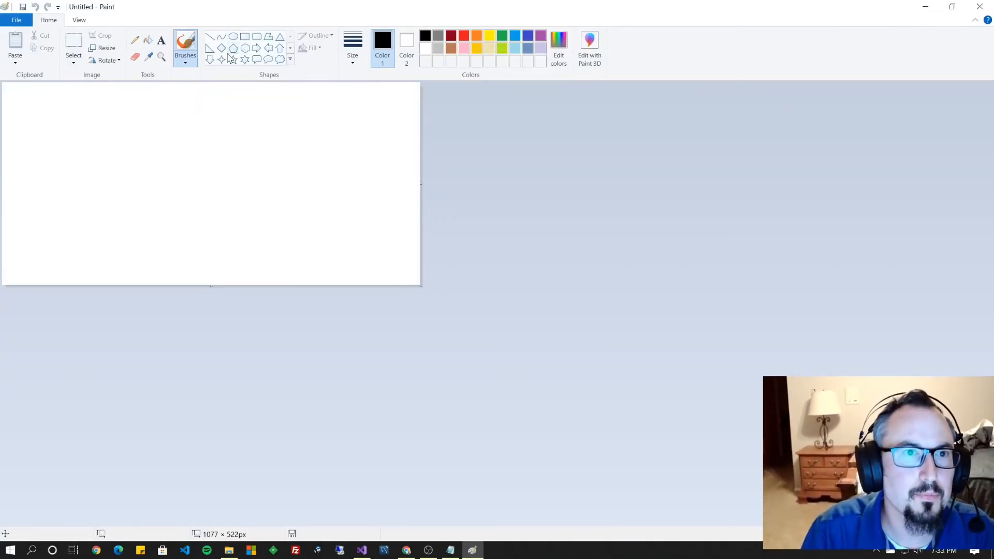
pyautogui.moveTo(118, 104); pyautogui.dragTo(150, 213)
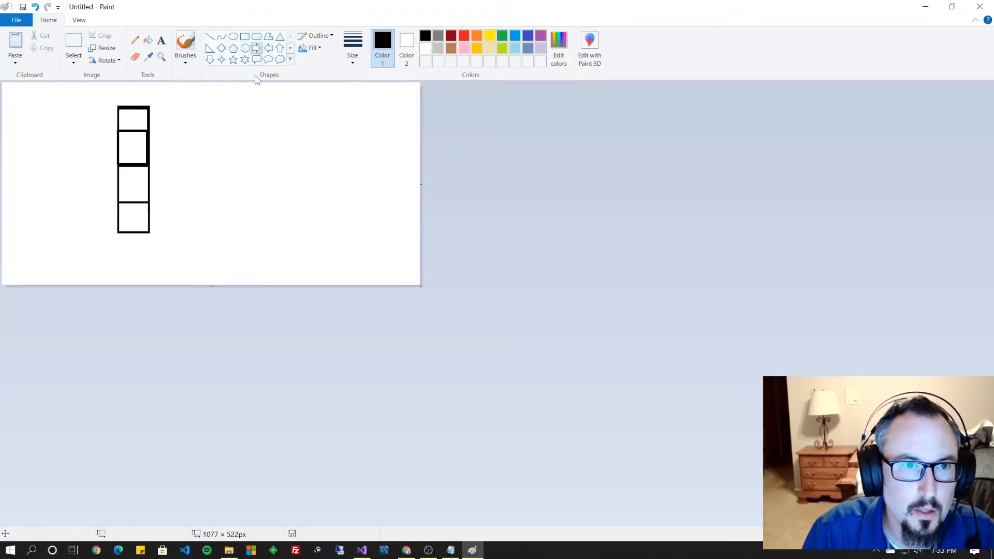
pyautogui.moveTo(136, 118); pyautogui.dragTo(196, 118)
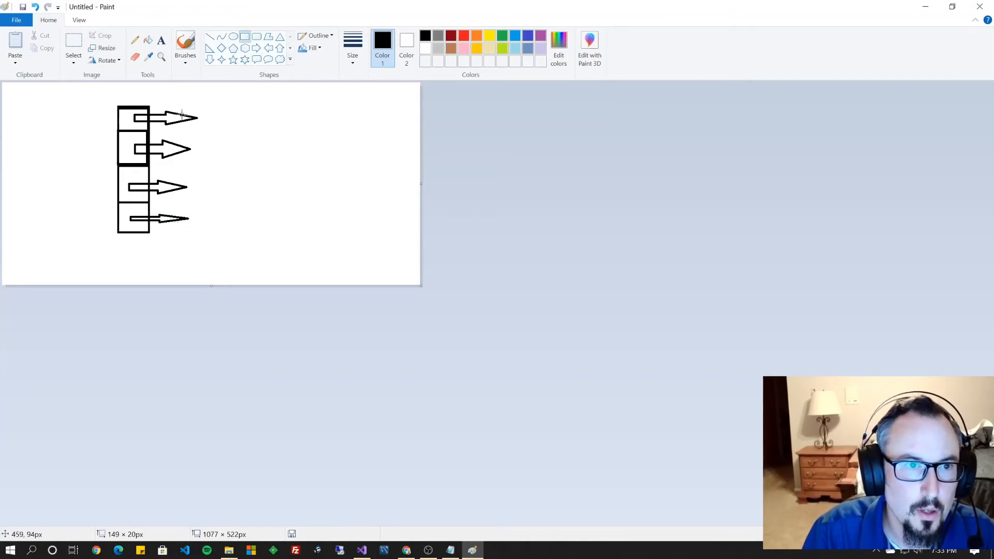
pyautogui.moveTo(245, 99); pyautogui.dragTo(245, 152)
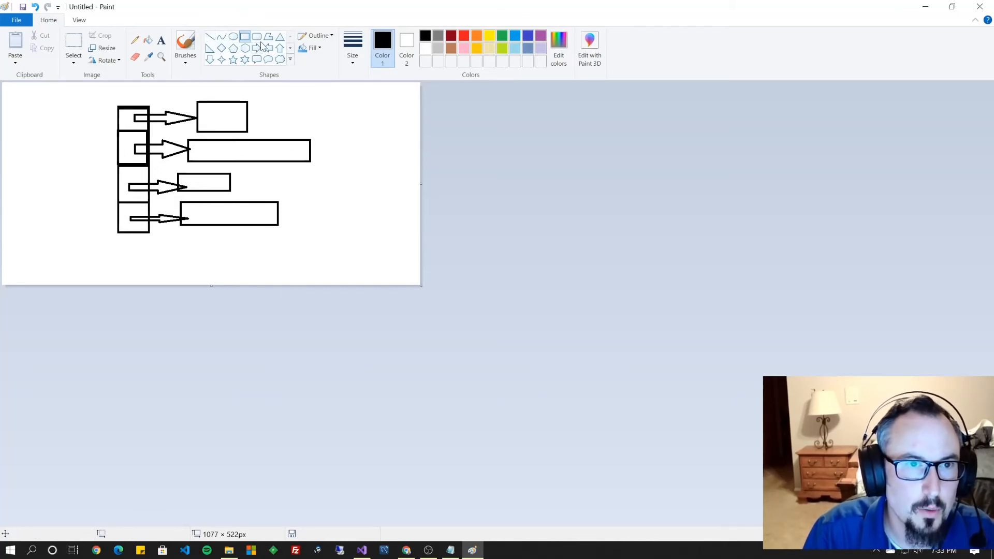
pyautogui.click(233, 36)
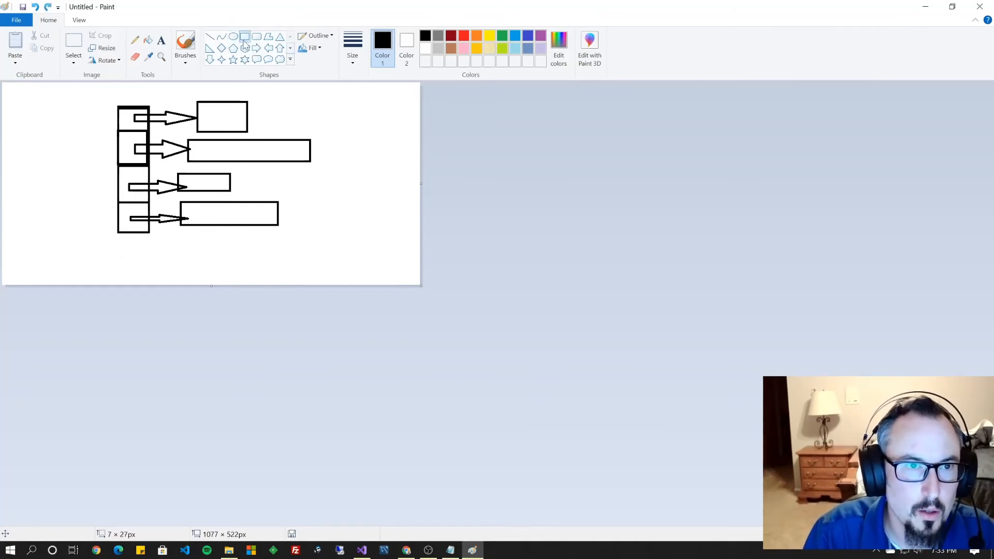
pyautogui.moveTo(110, 93); pyautogui.dragTo(311, 239)
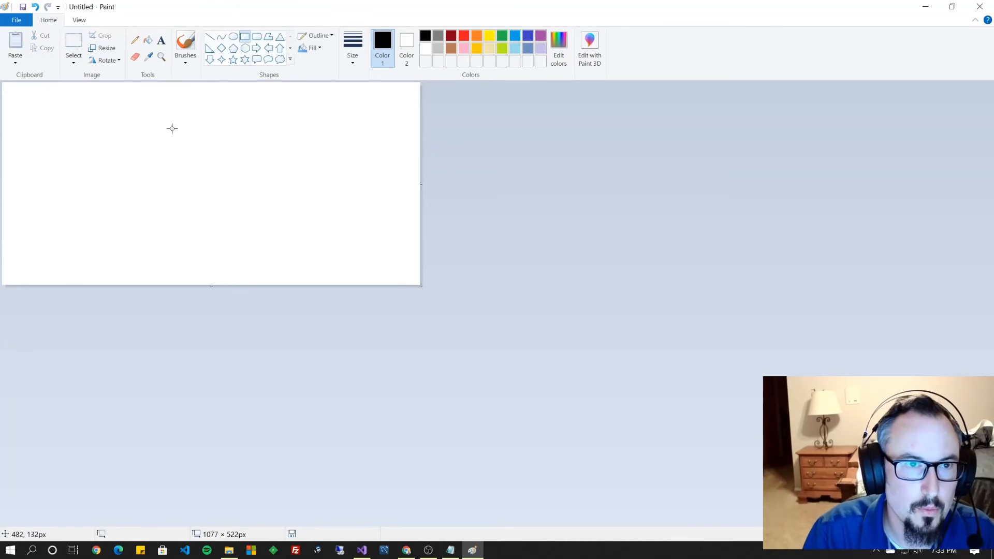
# - Draw three stacked equal-width rectangles as rows of a rectangular array
pyautogui.moveTo(143, 111); pyautogui.dragTo(283, 137)
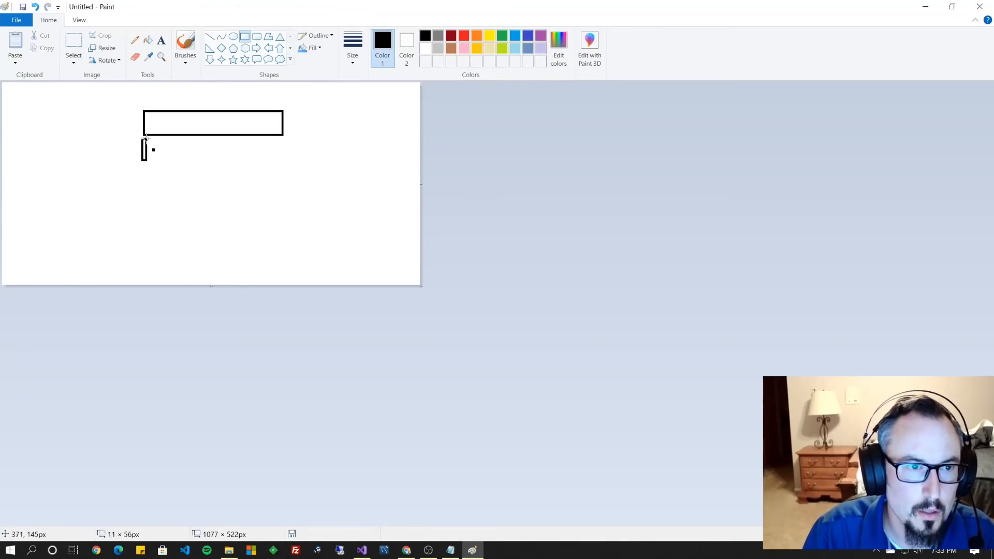
pyautogui.moveTo(142, 137); pyautogui.dragTo(283, 162)
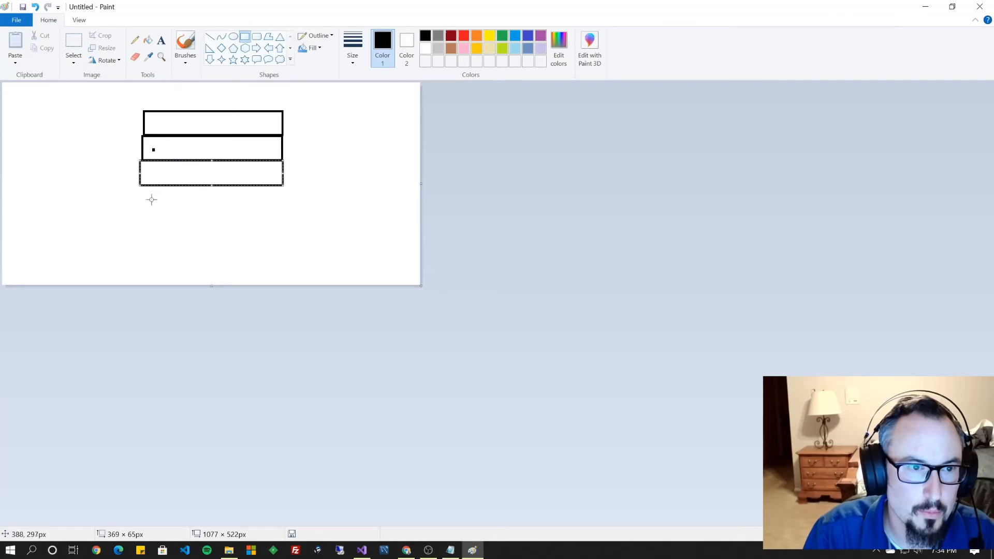
pyautogui.moveTo(139, 184); pyautogui.dragTo(296, 212)
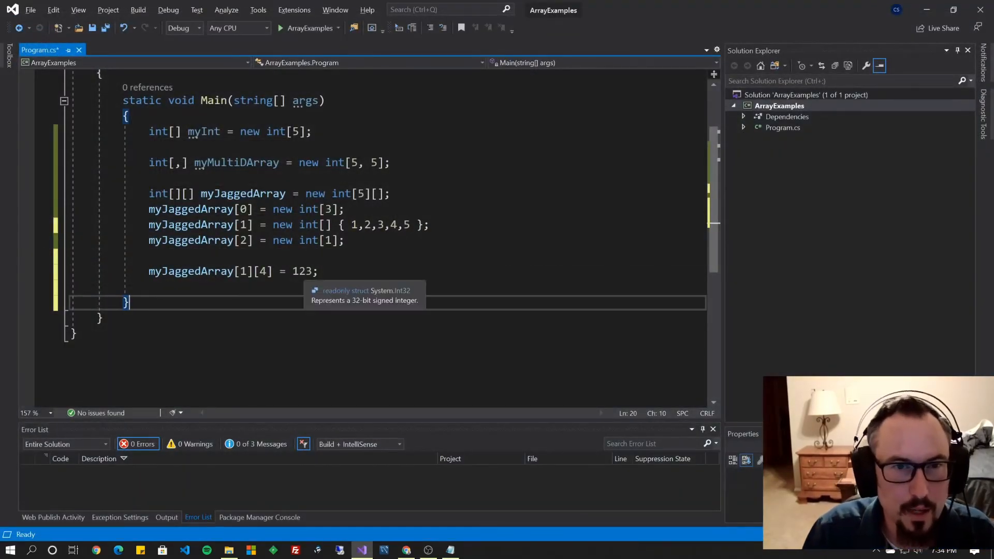
# - Replace myMultiDArray's ending semicolon with an empty initializer block of braces
pyautogui.click(391, 162)
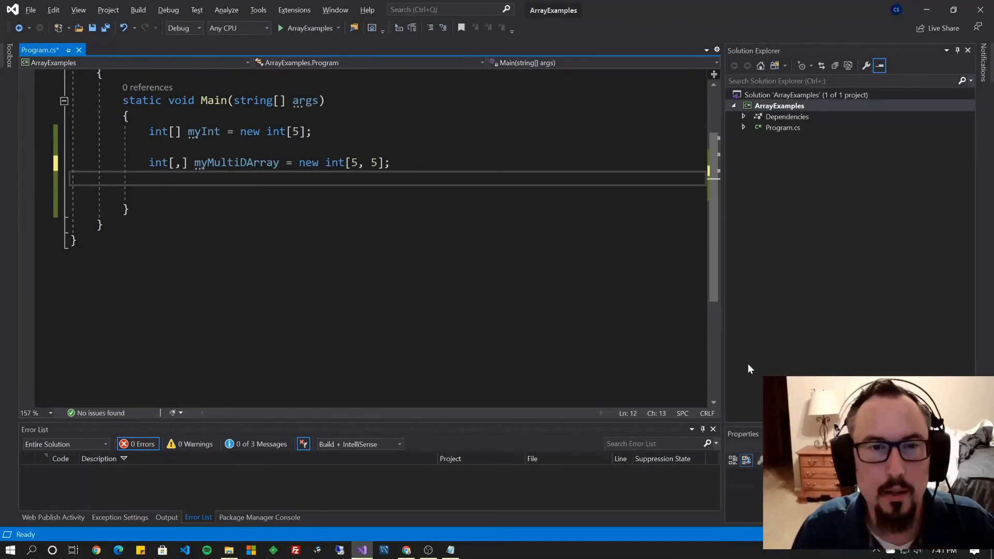
pyautogui.click(169, 162)
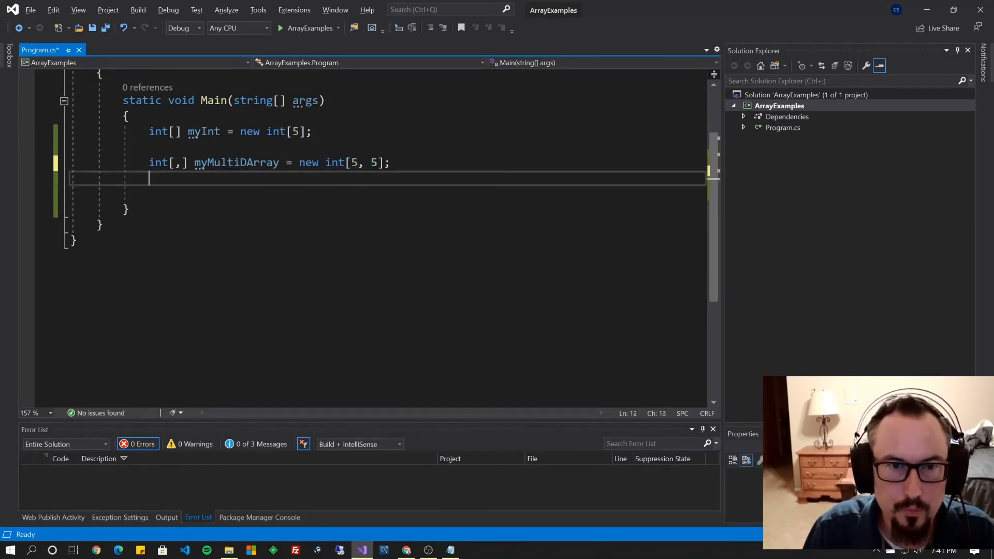
pyautogui.write(', 5')
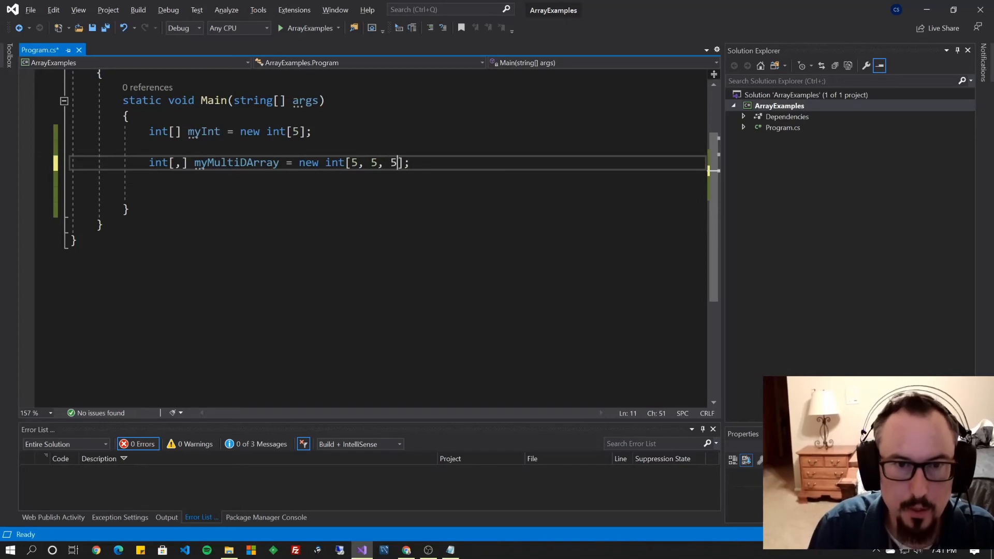
pyautogui.press('BackSpace')
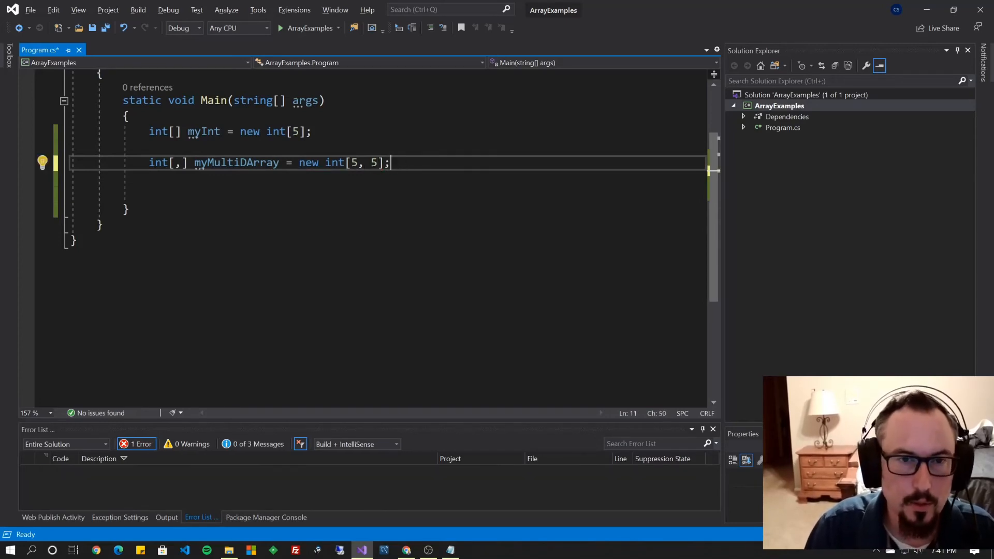
pyautogui.press('Backspace')
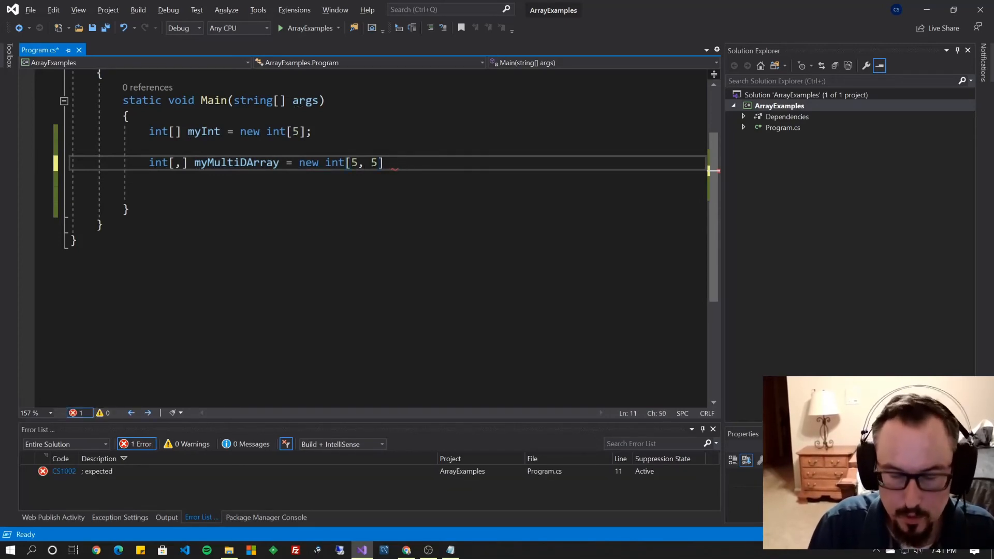
pyautogui.write('{')
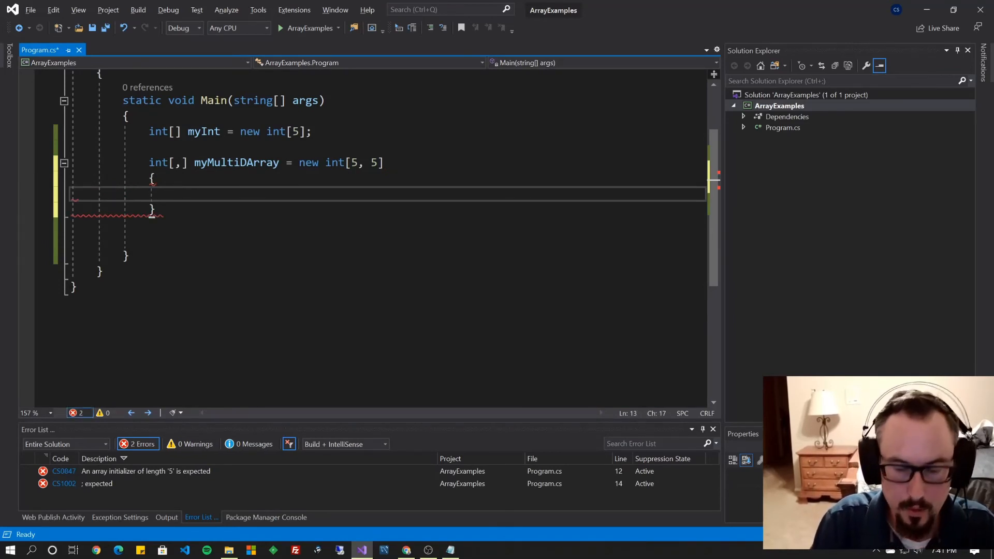
pyautogui.write('{ },')
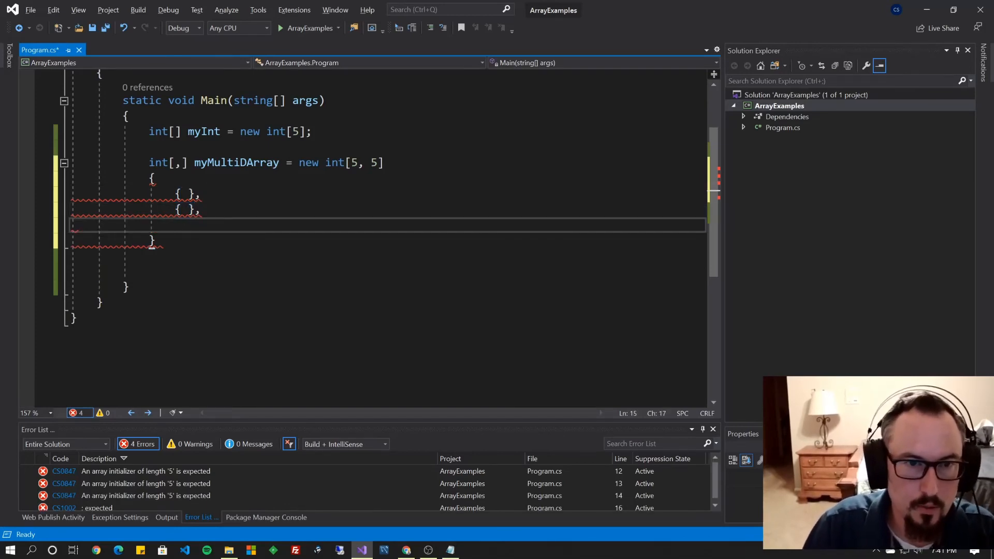
# - Change the dimensions to [4, 2] and fill rows {1,2}, {5,3}, {0,10}, {9,9}
pyautogui.click(380, 162)
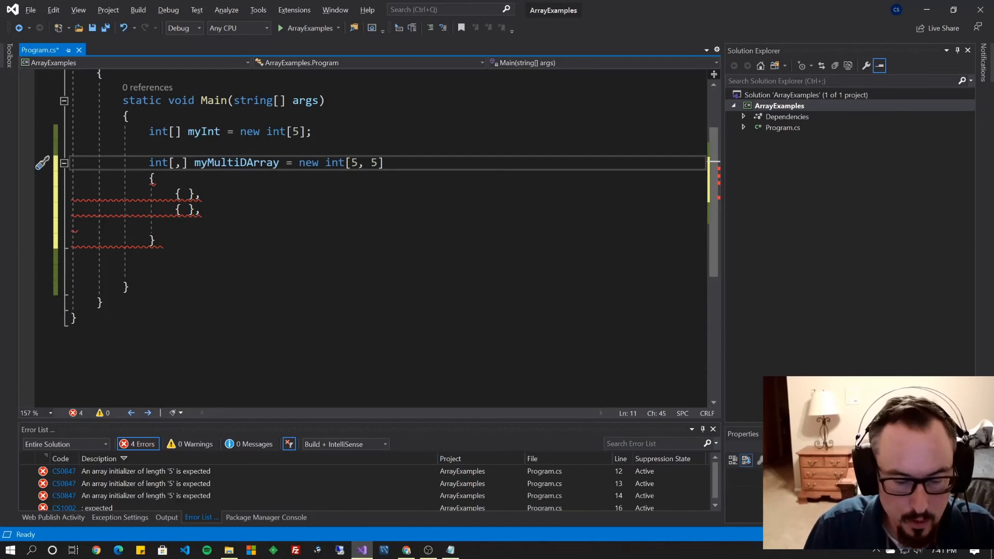
pyautogui.write('4, 2')
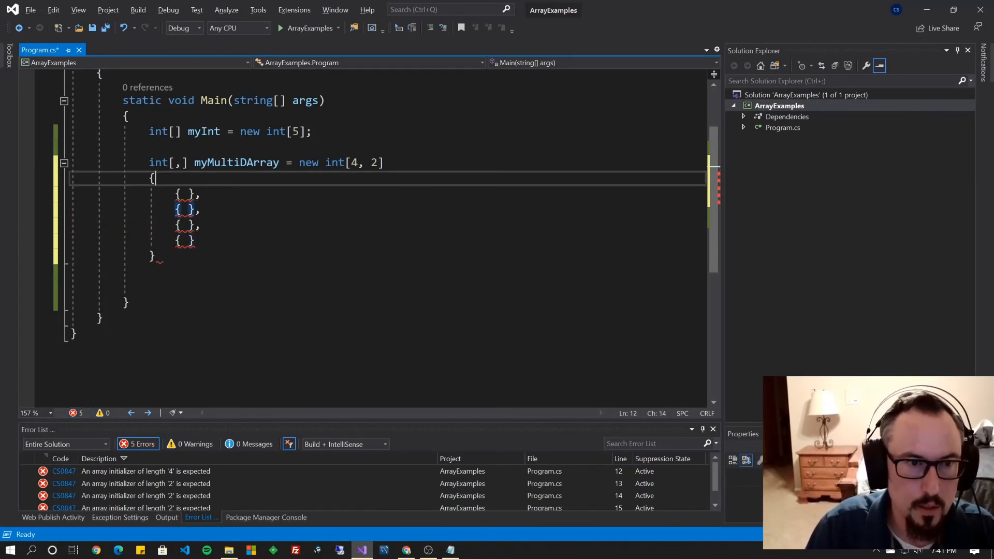
pyautogui.write('1,2')
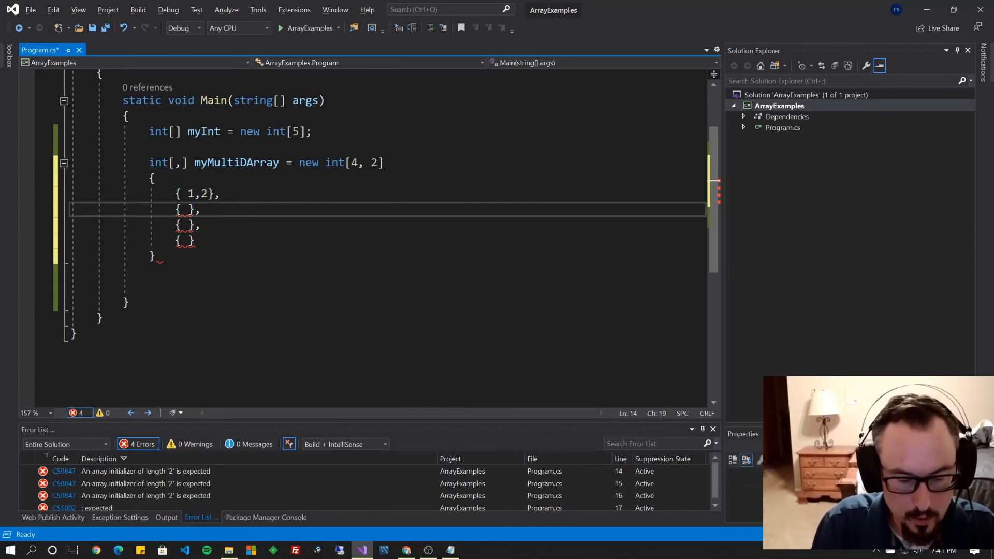
pyautogui.write('5,3')
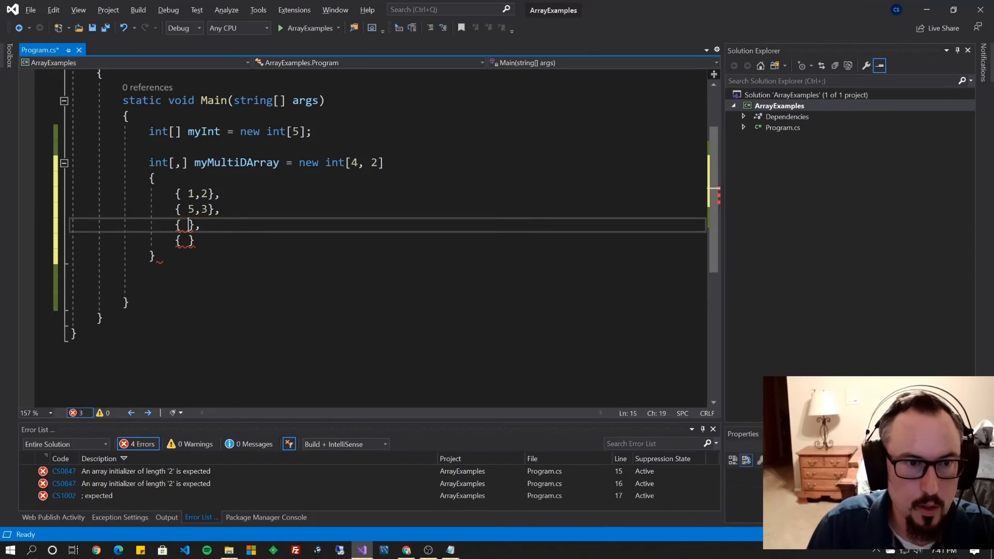
pyautogui.write('0,')
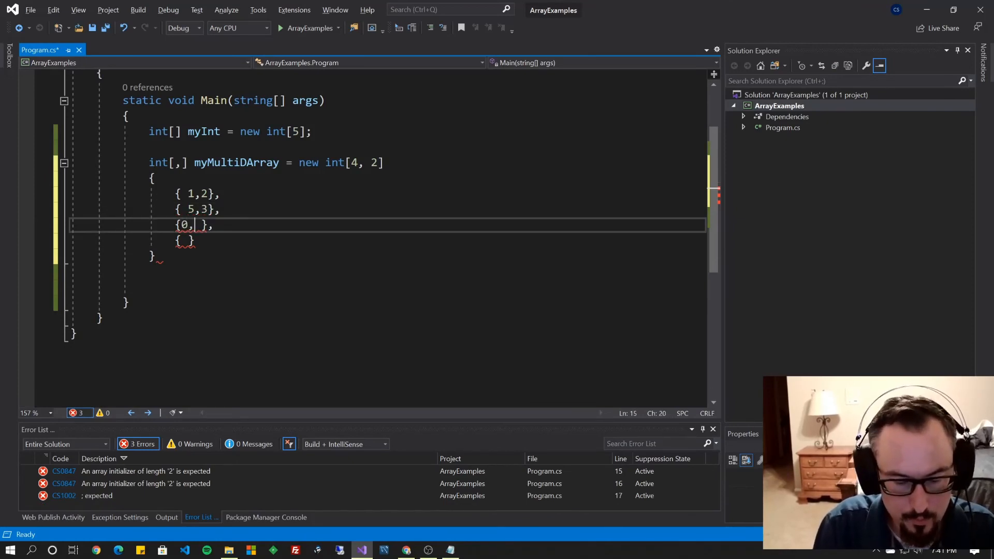
pyautogui.write('10')
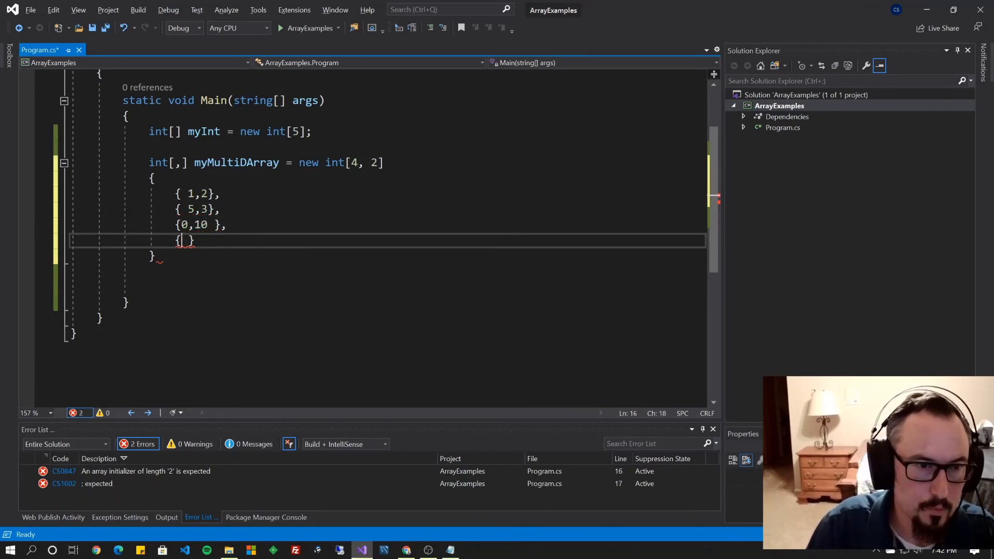
pyautogui.write('9,9')
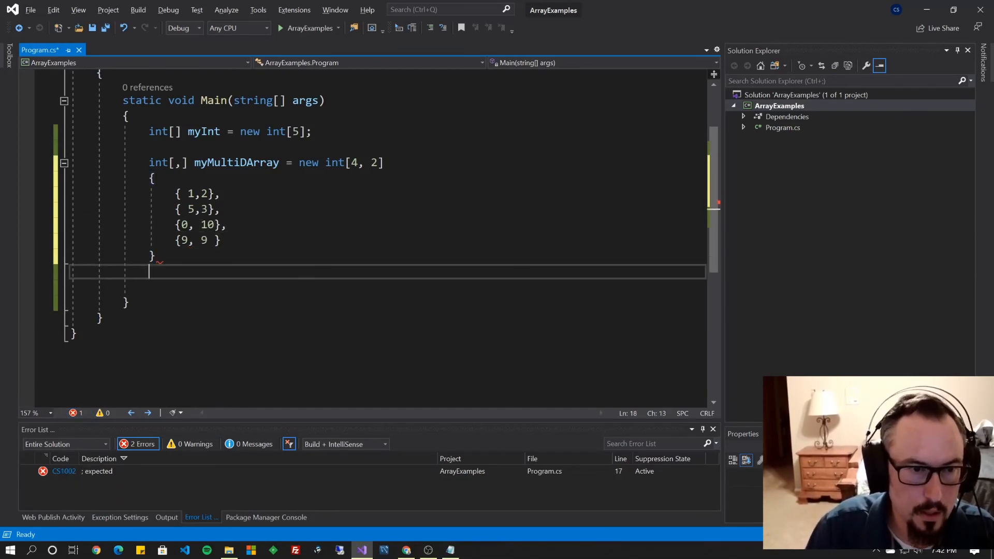
pyautogui.write(';')
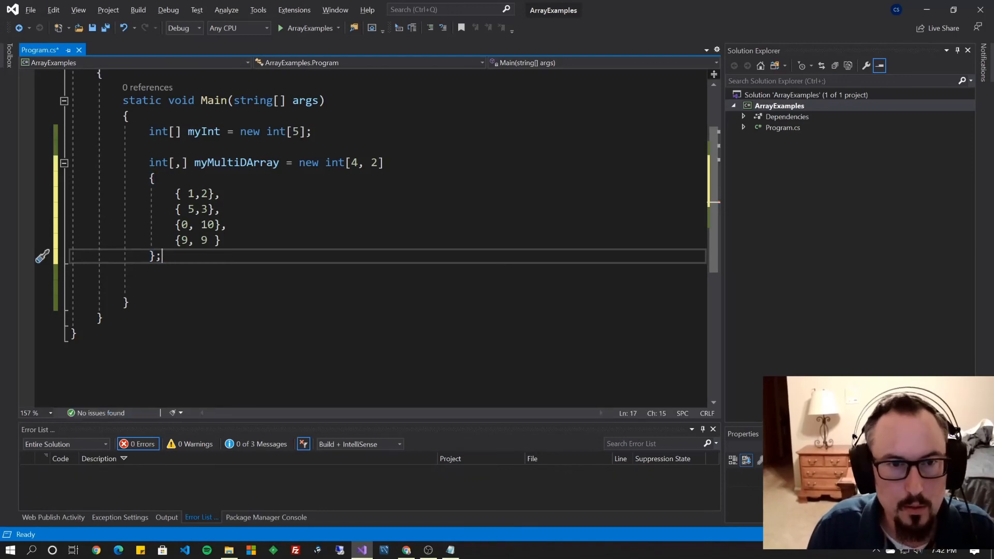